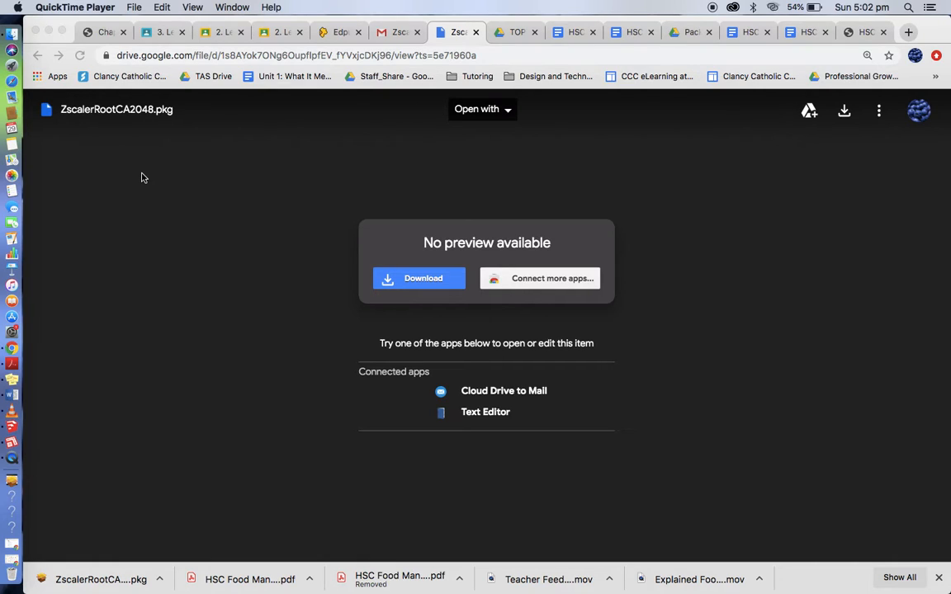
mouse_move(443, 239)
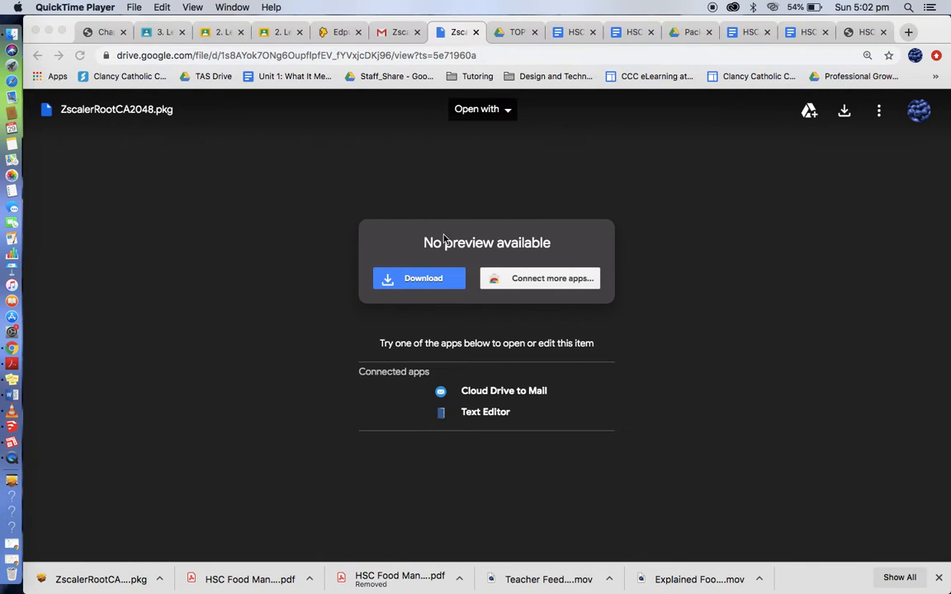
mouse_move(921, 5)
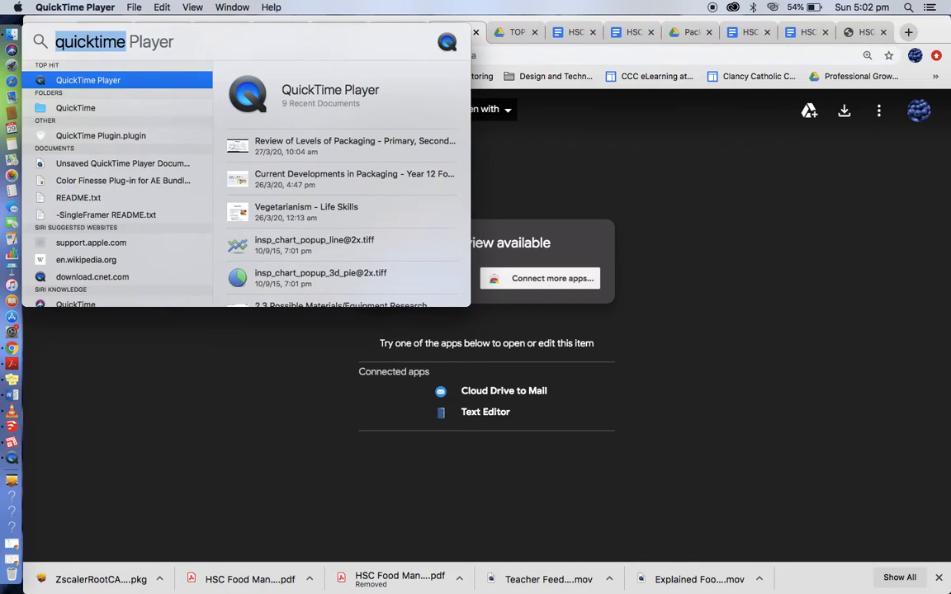
Step: Launch SketchUp by typing 'sketchup' into Spotlight
type("sketchup")
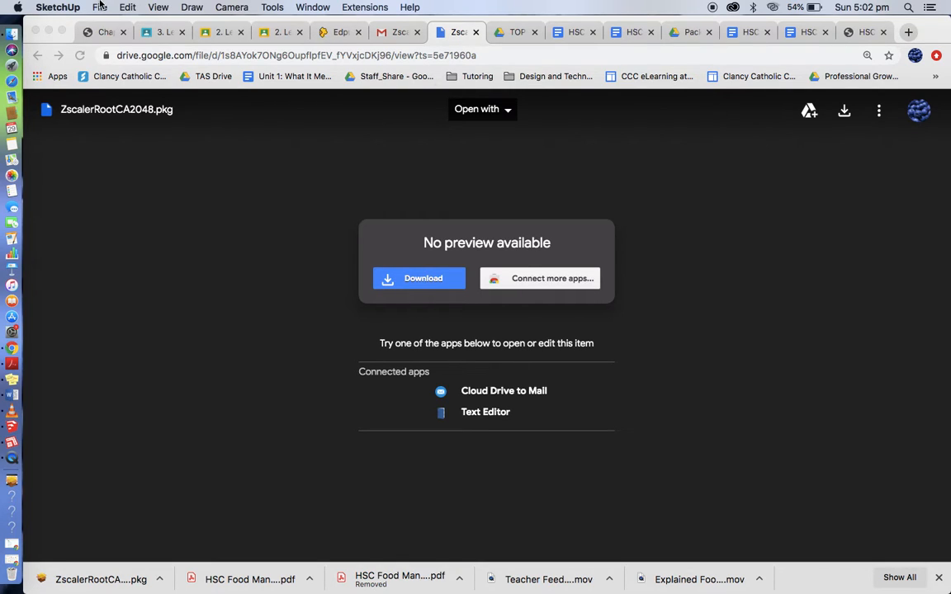
Step: Start a new model from a default template via File > New From Template
left_click(99, 7)
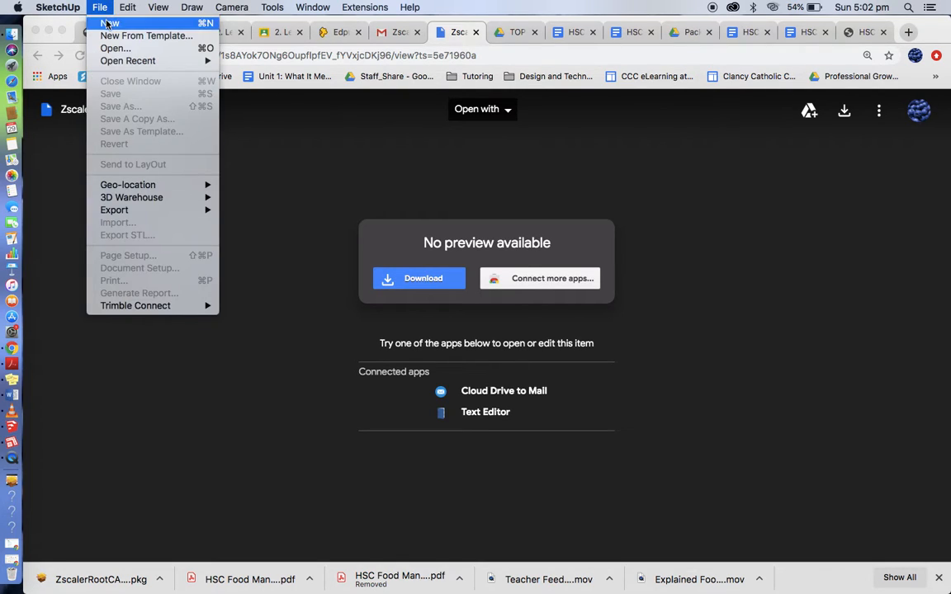
left_click(109, 23)
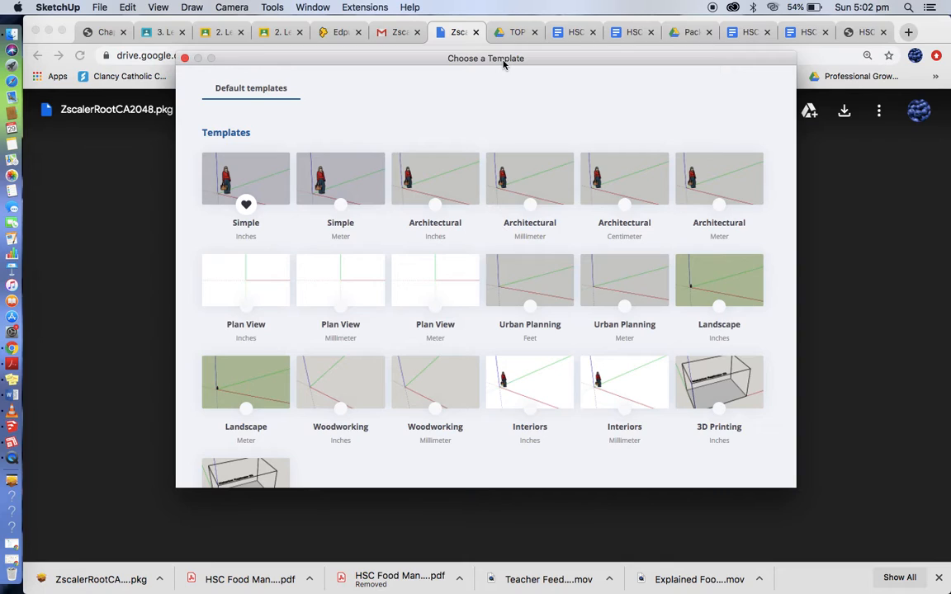
mouse_move(503, 209)
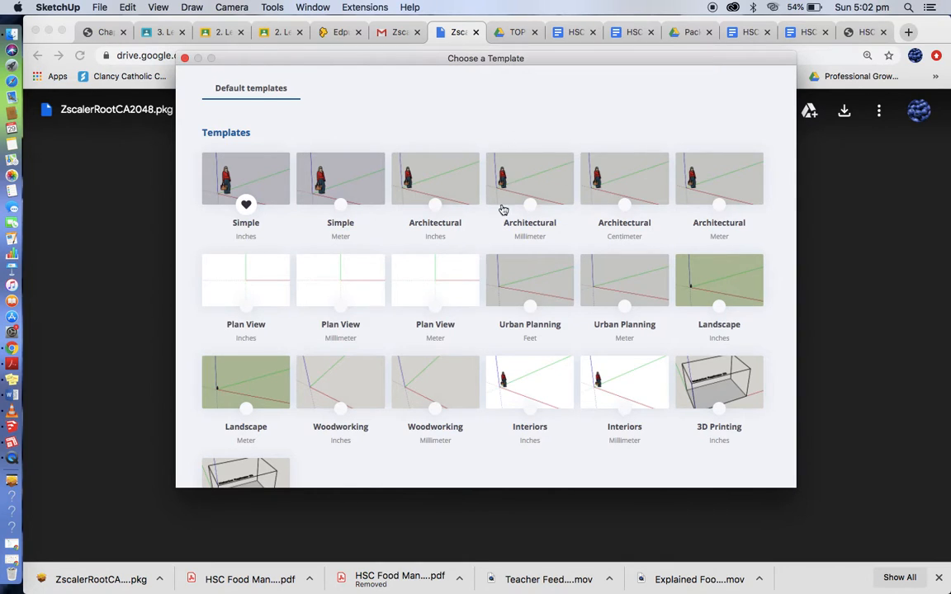
mouse_move(510, 228)
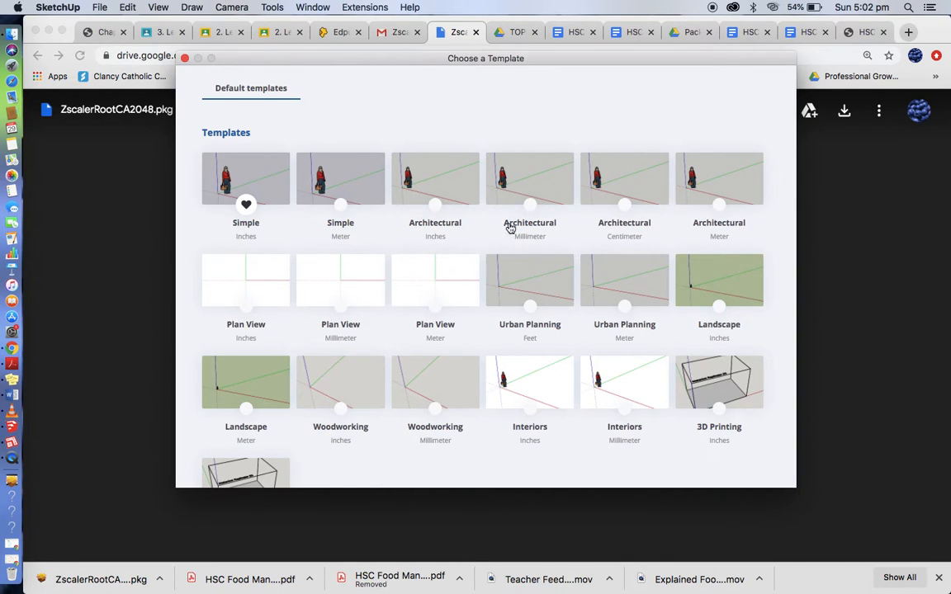
mouse_move(546, 246)
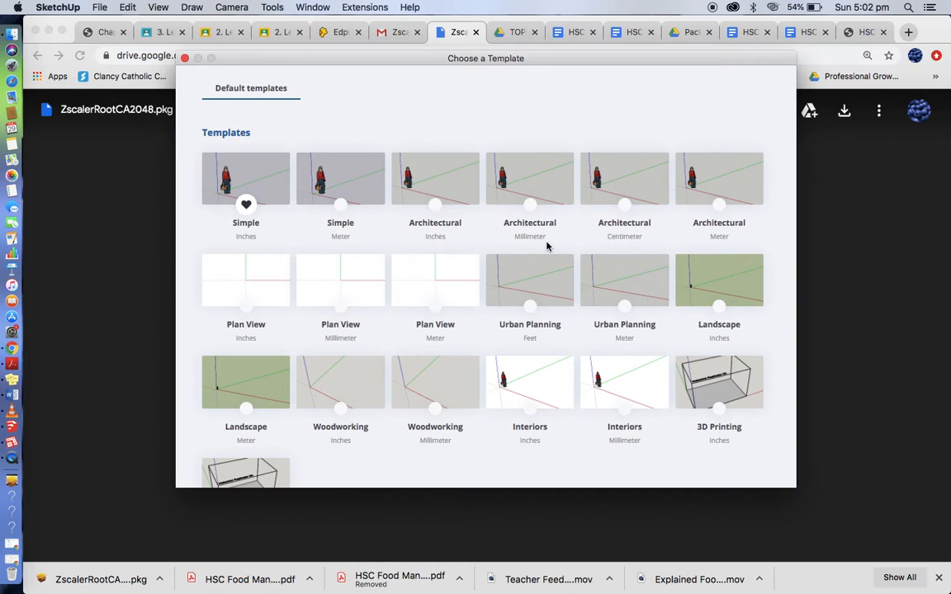
mouse_move(605, 192)
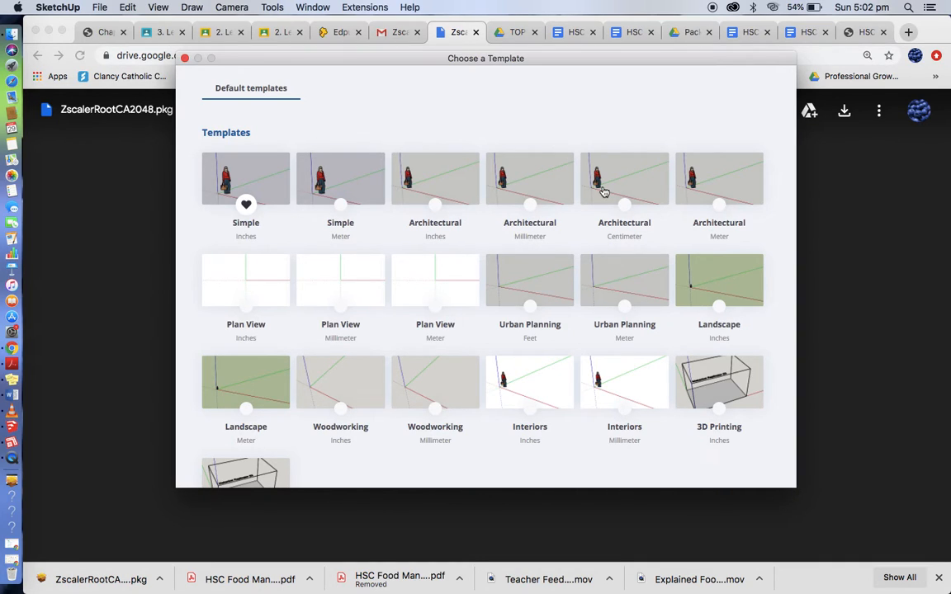
mouse_move(542, 170)
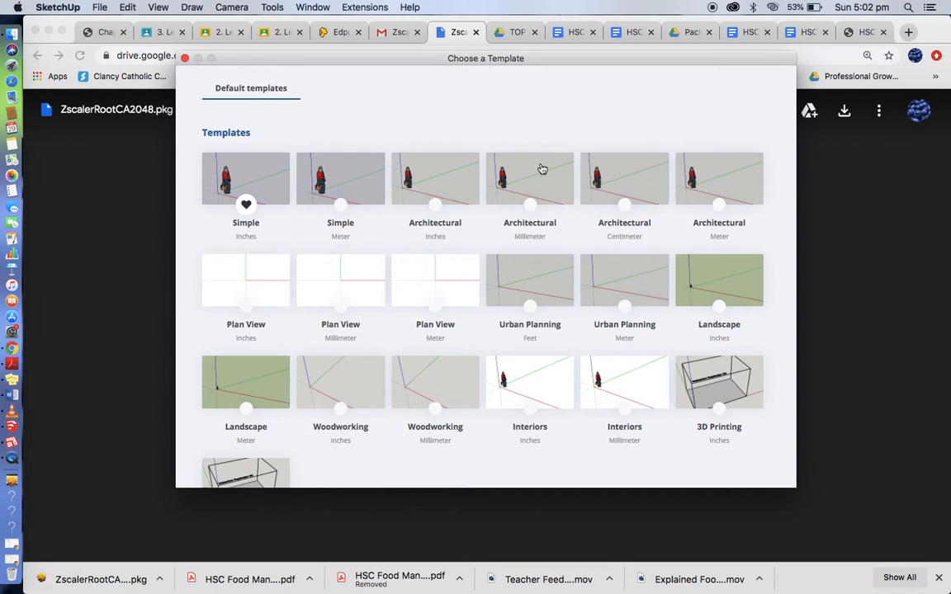
mouse_move(528, 200)
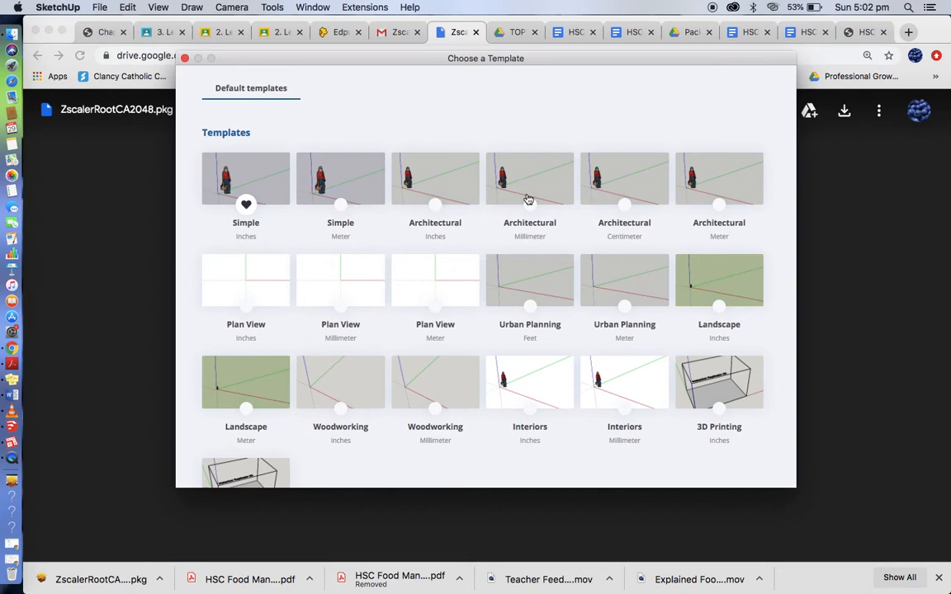
mouse_move(523, 246)
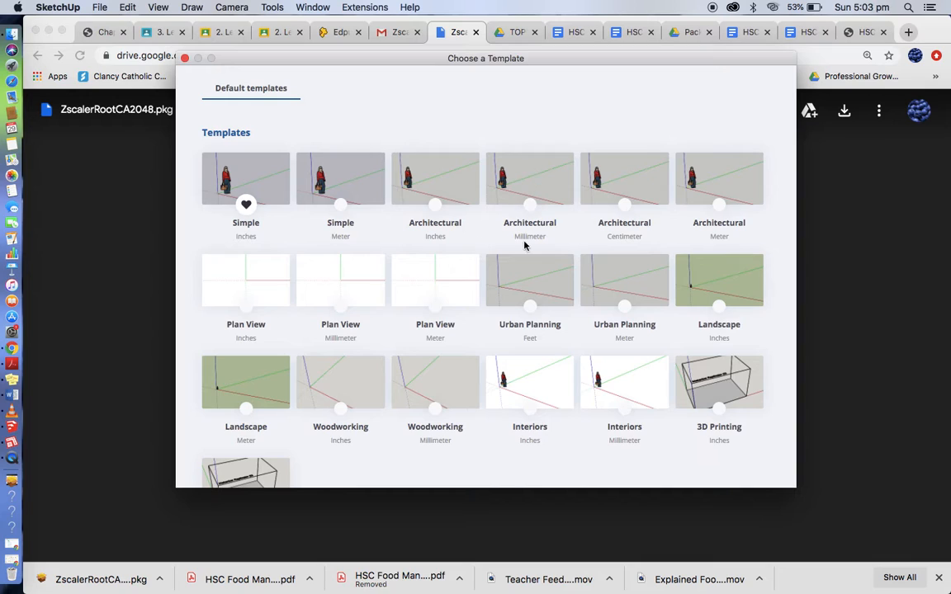
mouse_move(515, 178)
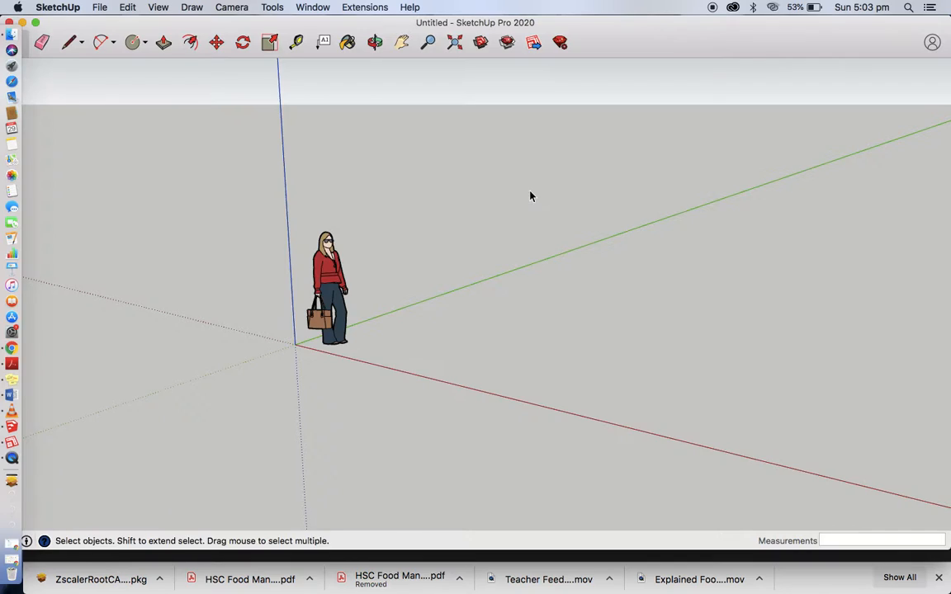
mouse_move(312, 211)
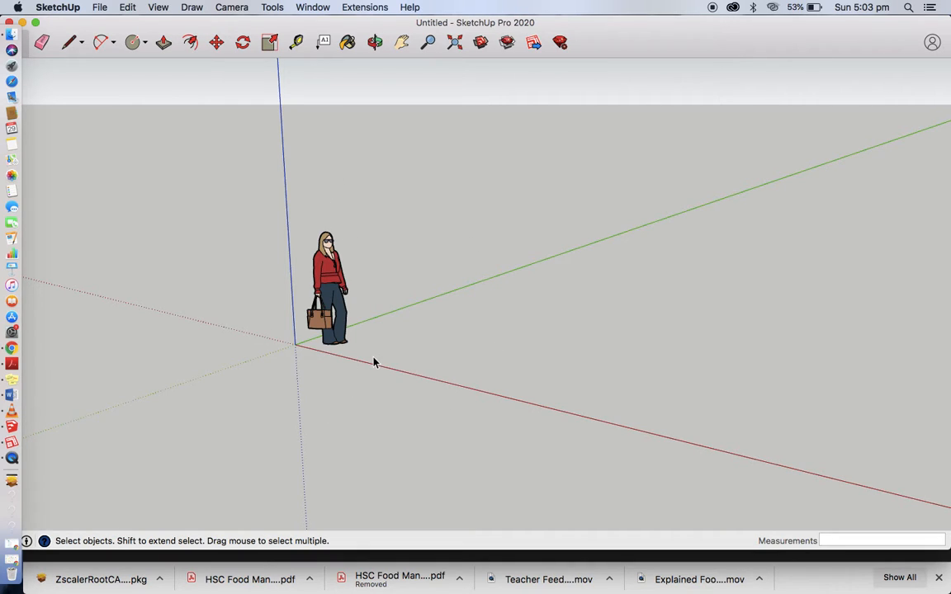
mouse_move(881, 225)
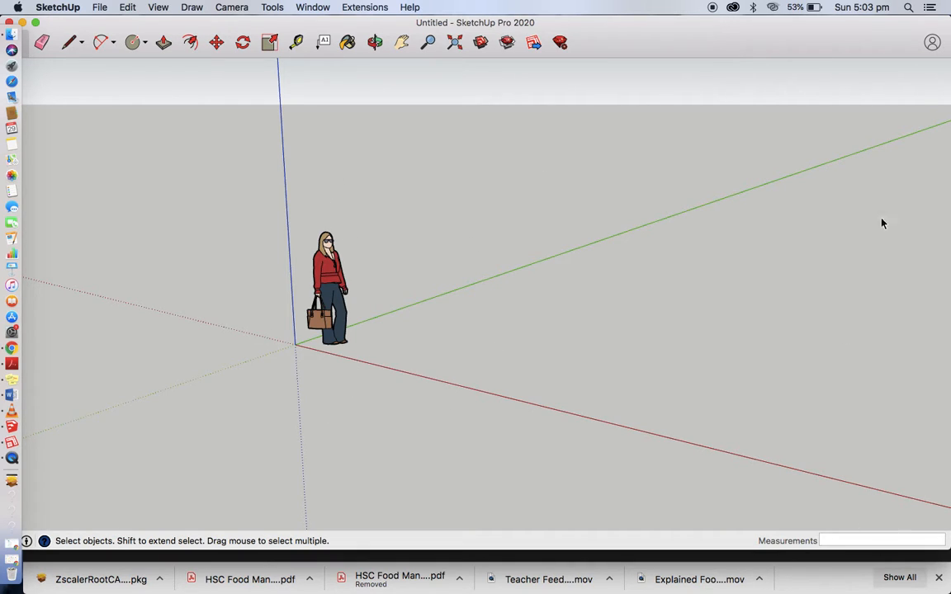
mouse_move(654, 436)
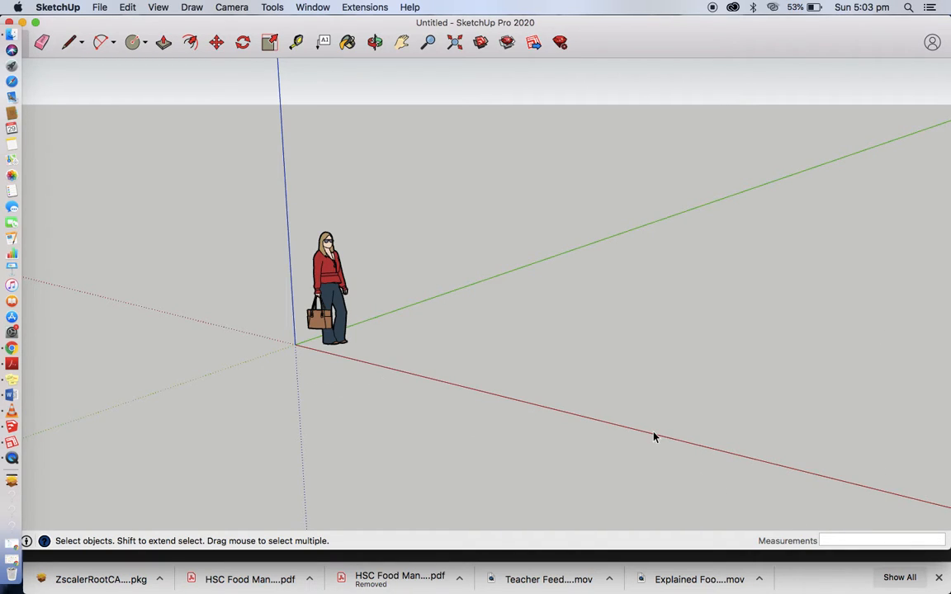
mouse_move(842, 561)
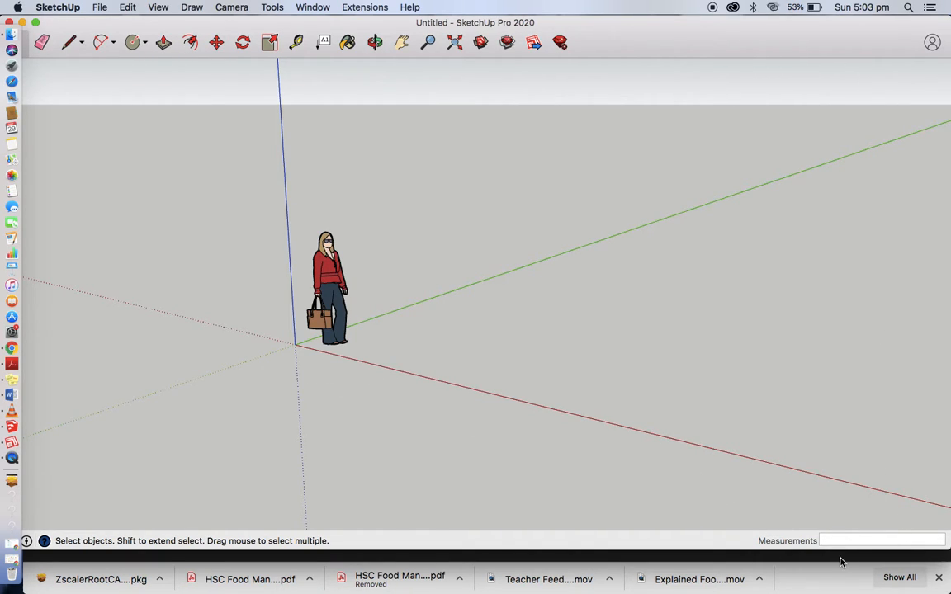
Step: Delete the scale figure and switch to the Rectangle tool from the Shapes list
left_click(327, 287)
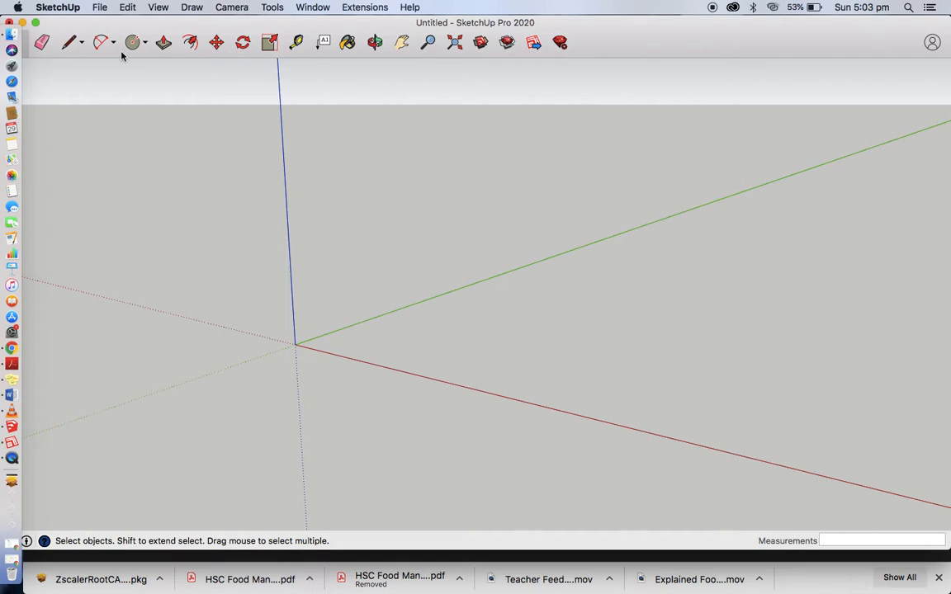
left_click(142, 43)
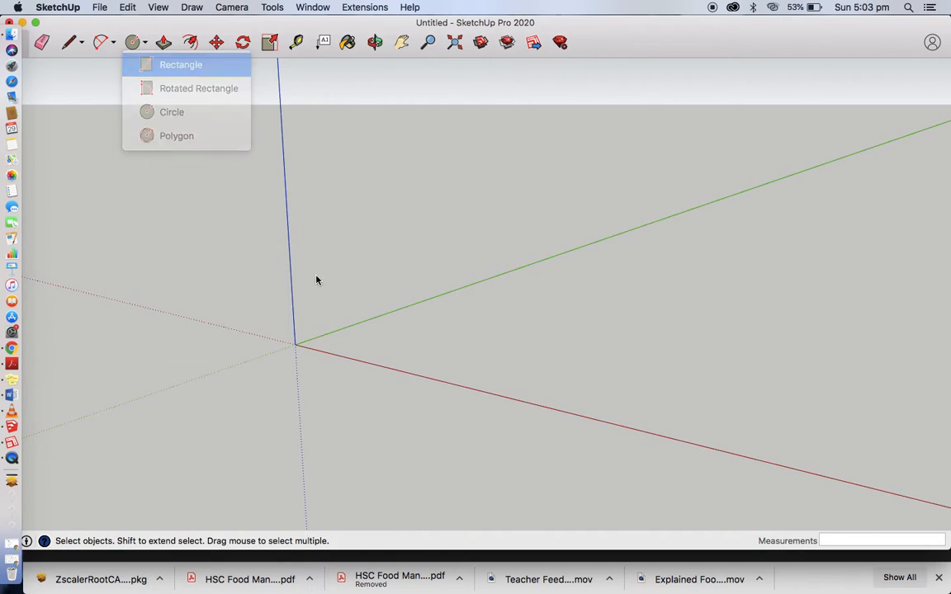
left_click(180, 65)
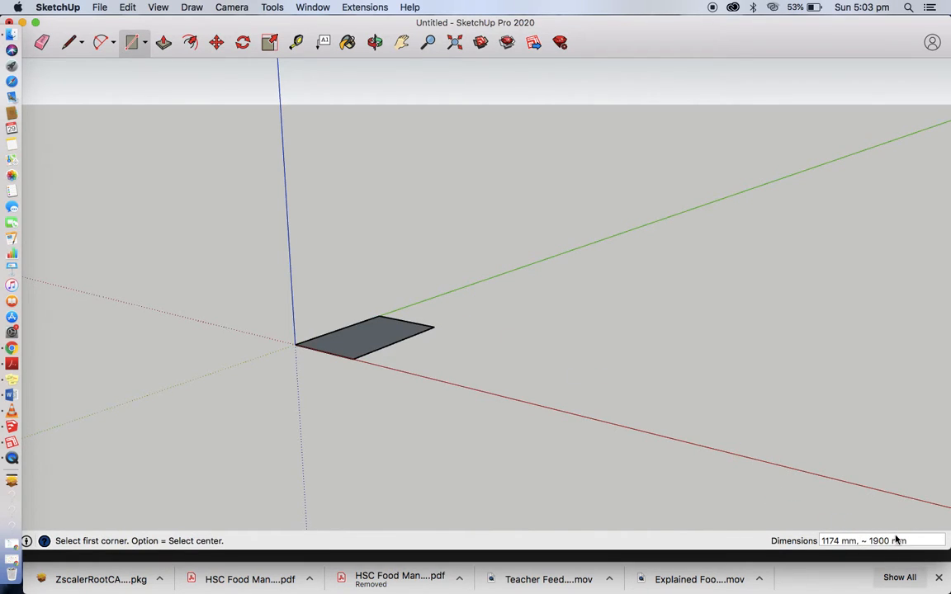
mouse_move(419, 132)
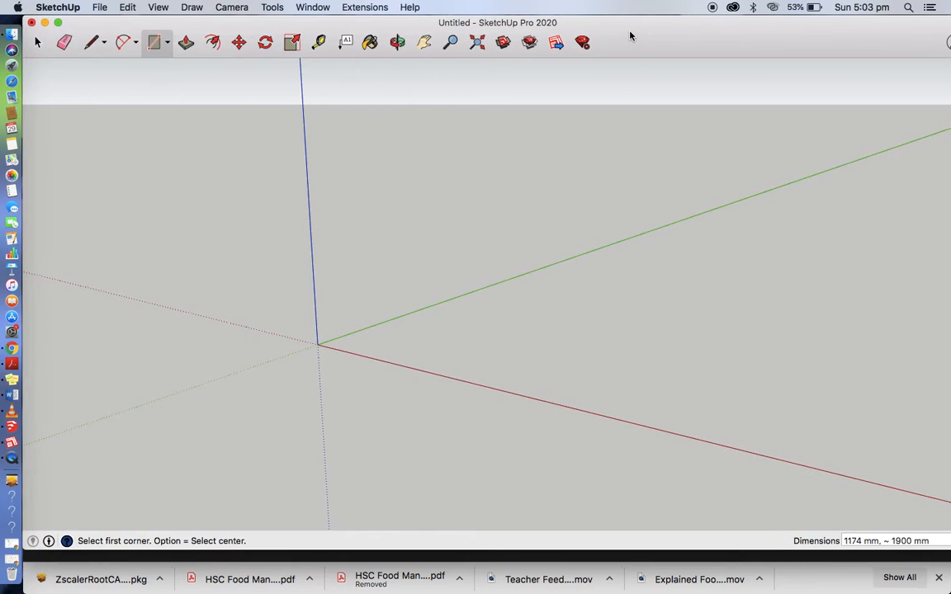
Step: Start another new model from a template, discarding changes to the first untitled model
left_click(99, 6)
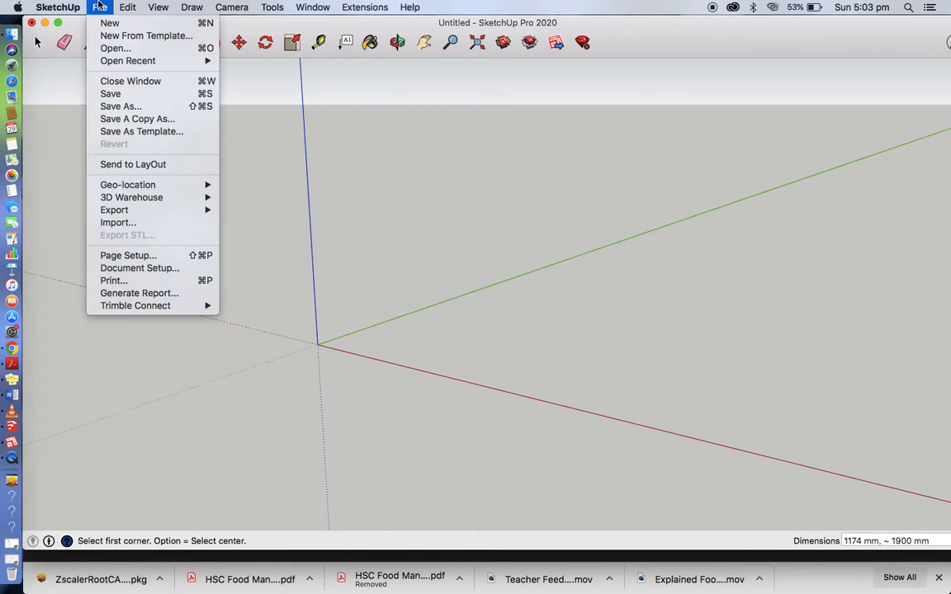
left_click(99, 6)
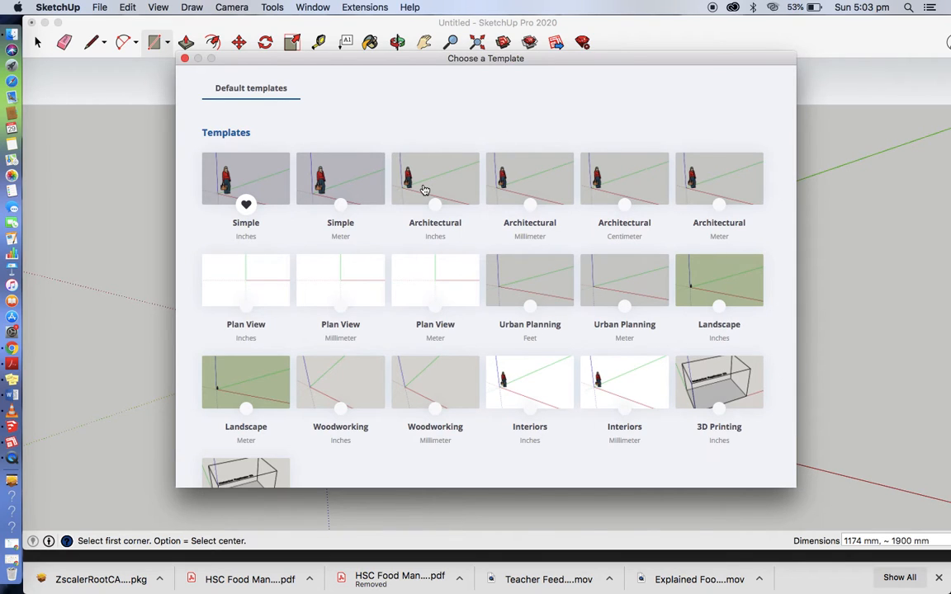
mouse_move(541, 178)
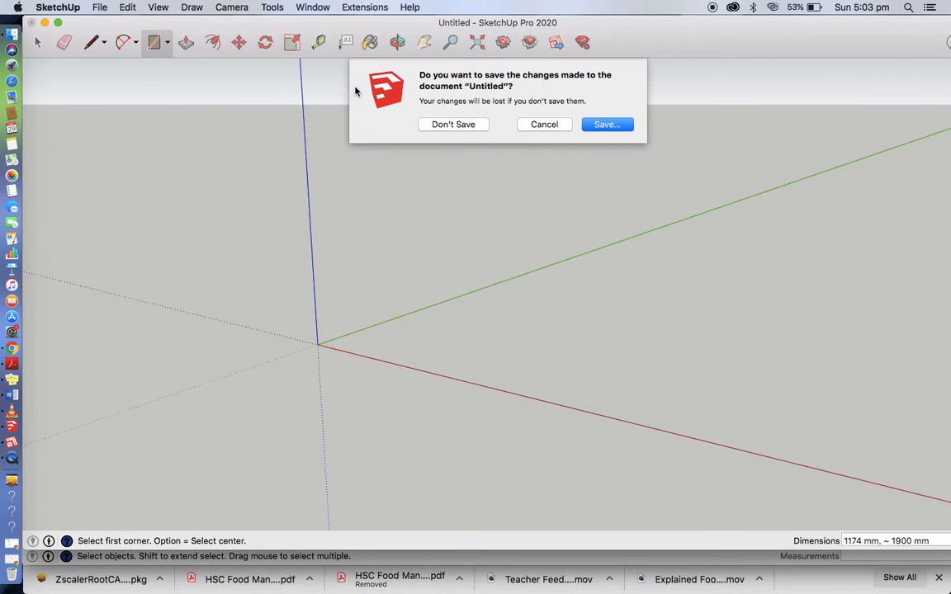
left_click(453, 124)
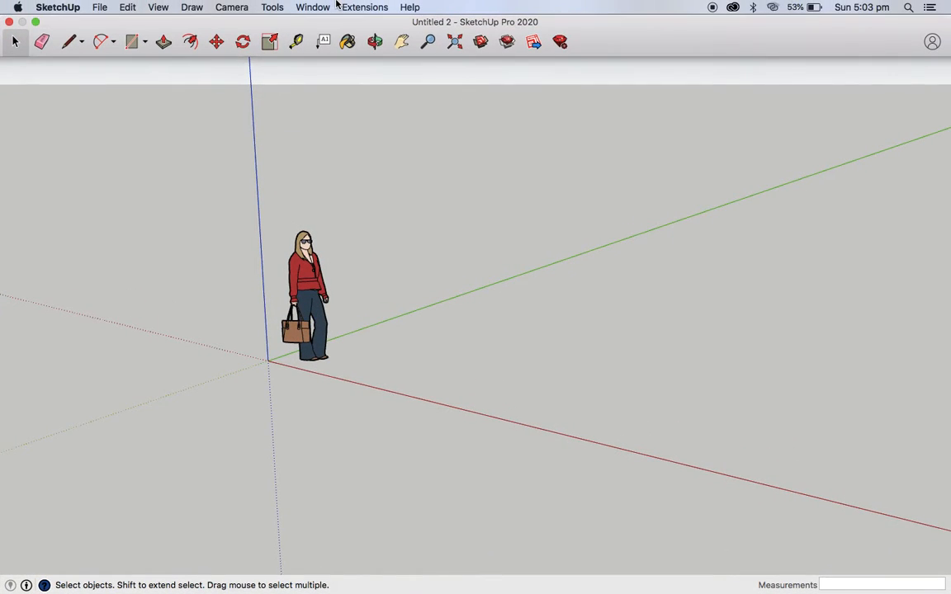
Step: Select the default scale figure in Untitled 2 and delete it, leaving only the axes
left_click(363, 6)
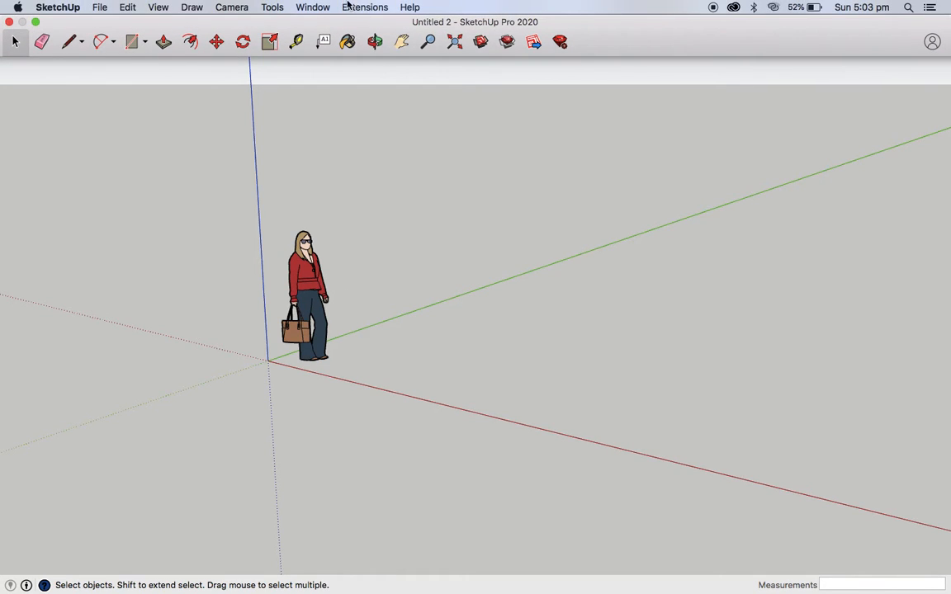
left_click(363, 6)
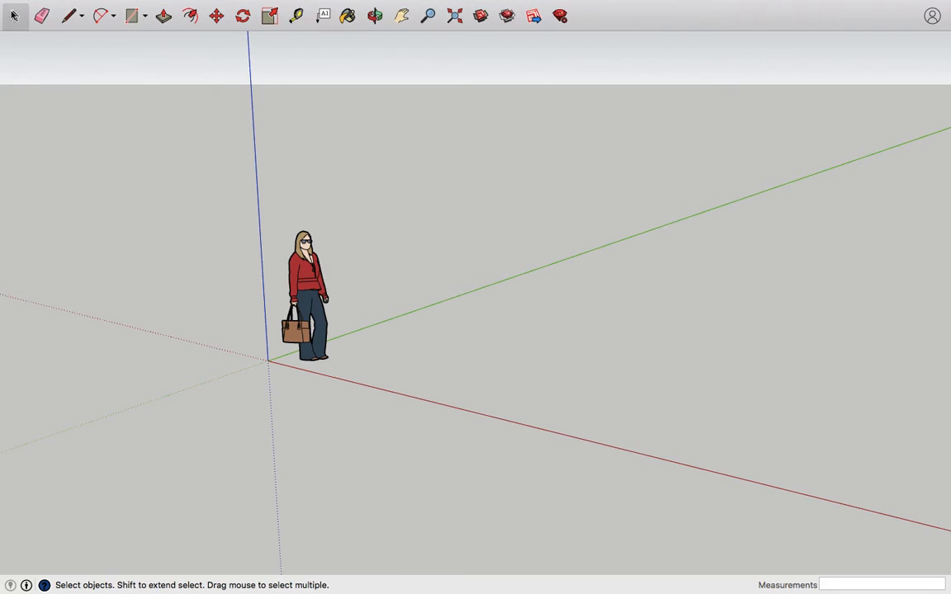
left_click(305, 297)
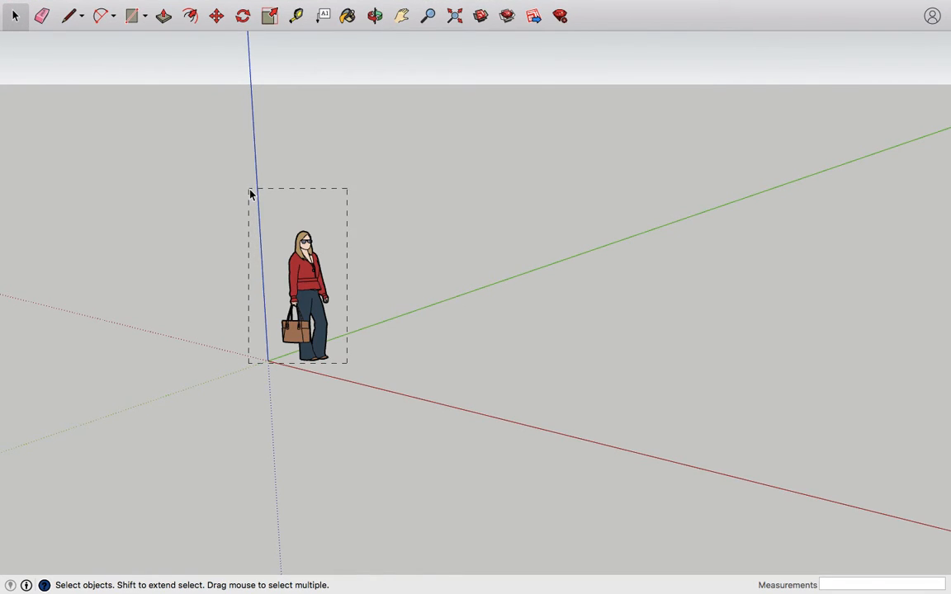
left_click(304, 296)
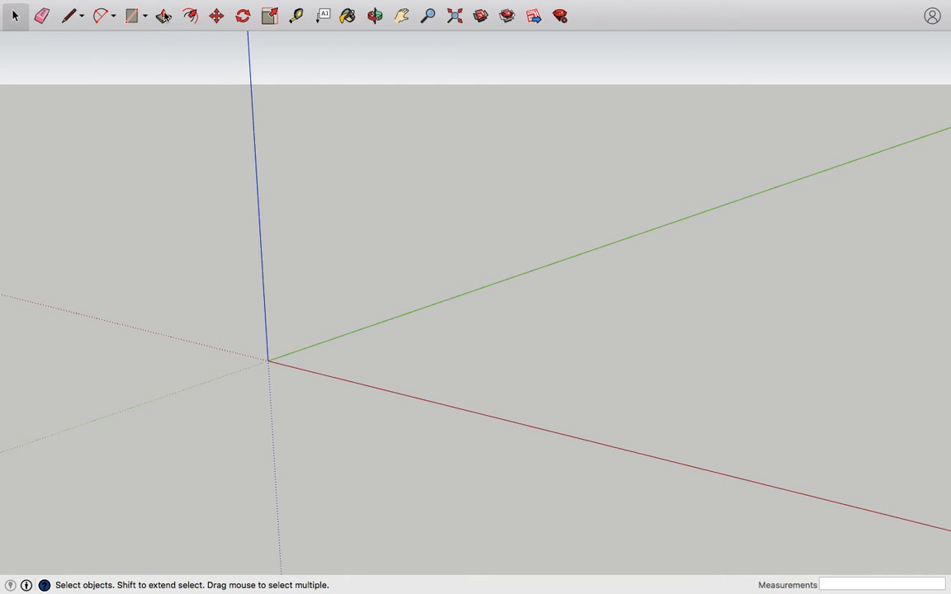
Step: Draw a square on the ground from the origin with the Rectangle tool
left_click(145, 17)
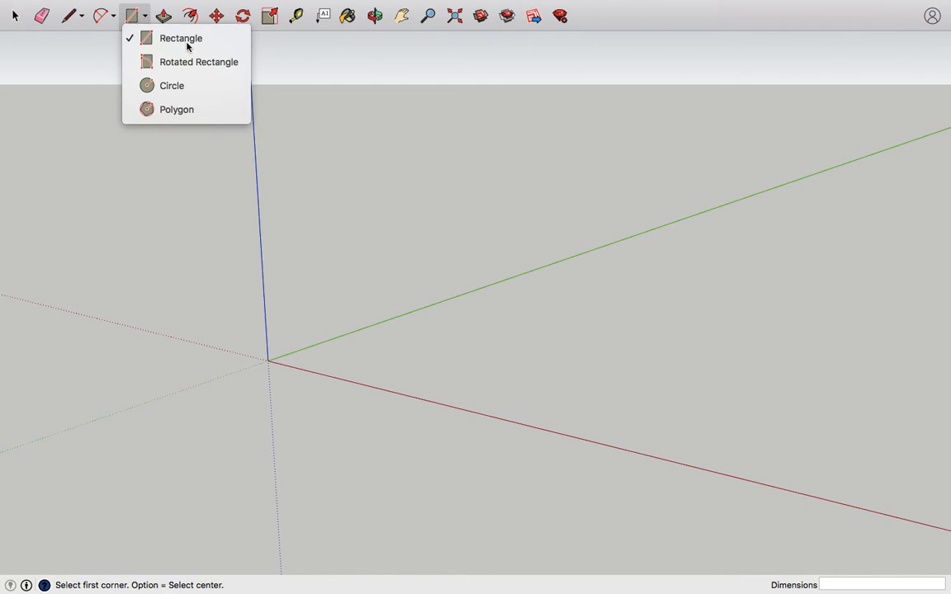
left_click(180, 38)
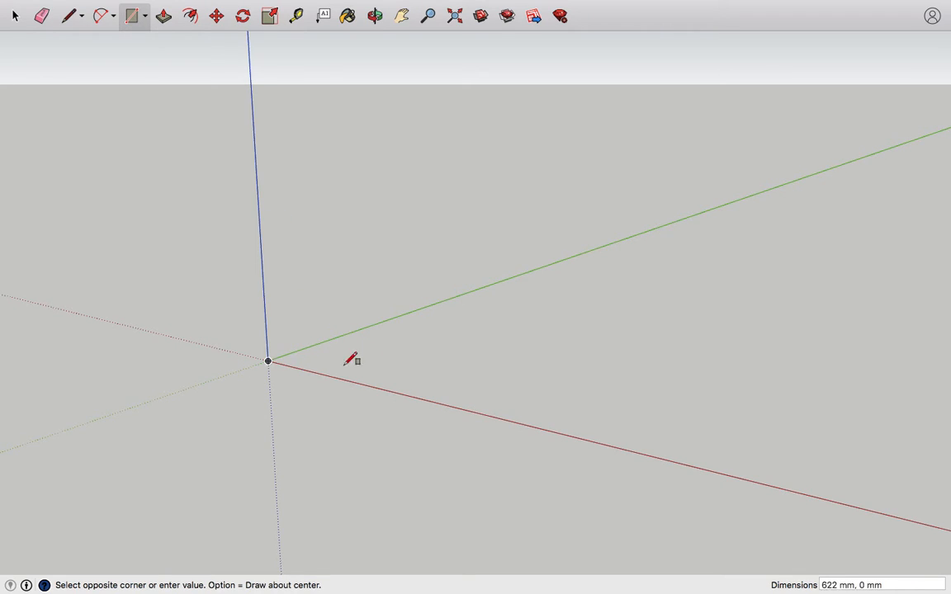
left_click(466, 355)
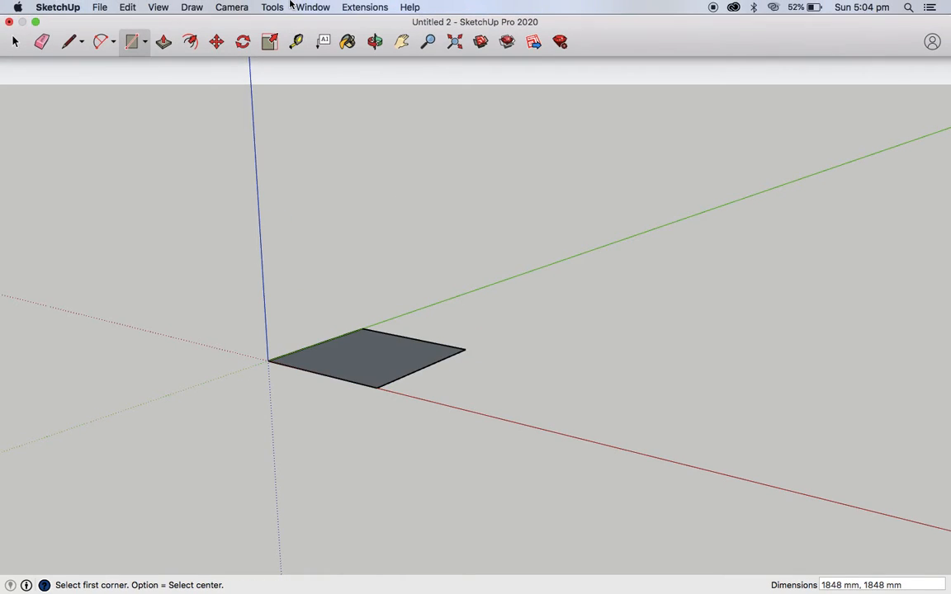
left_click(99, 6)
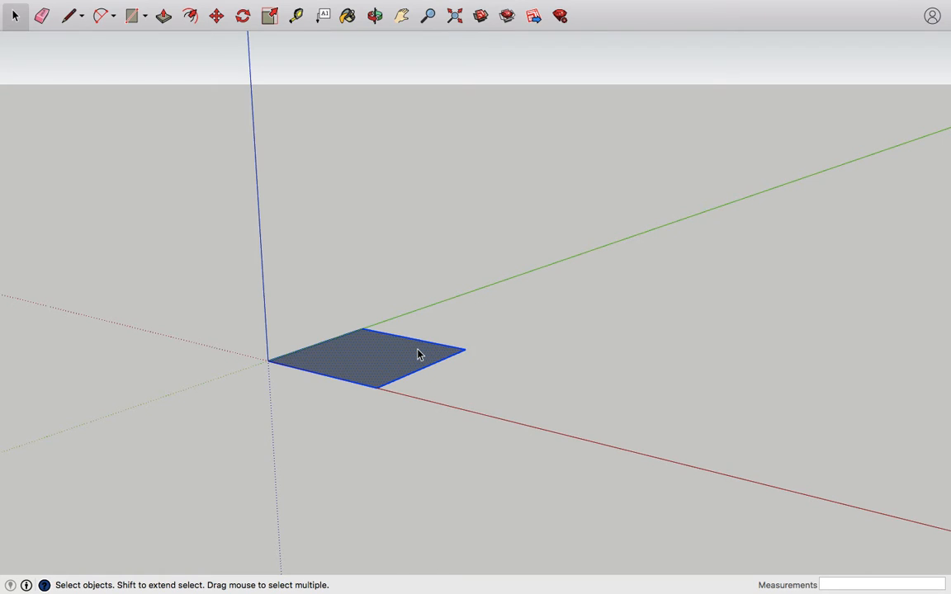
Step: Make the square a component named Test Square
right_click(420, 353)
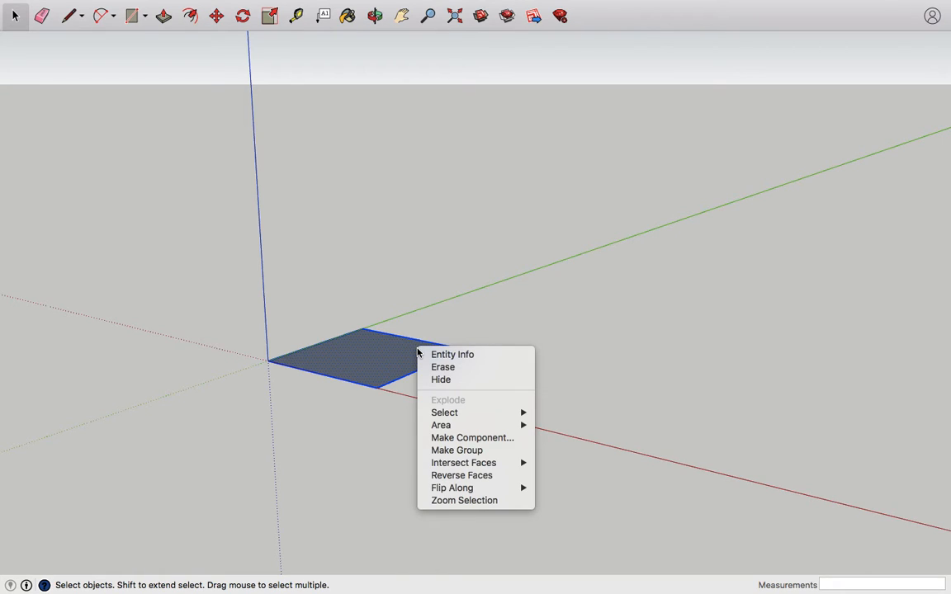
mouse_move(472, 437)
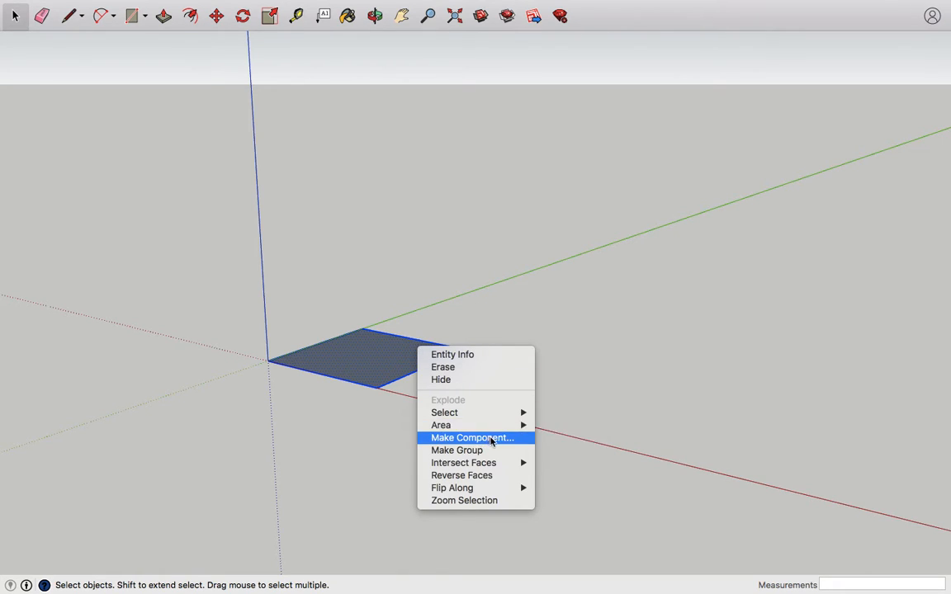
mouse_move(507, 439)
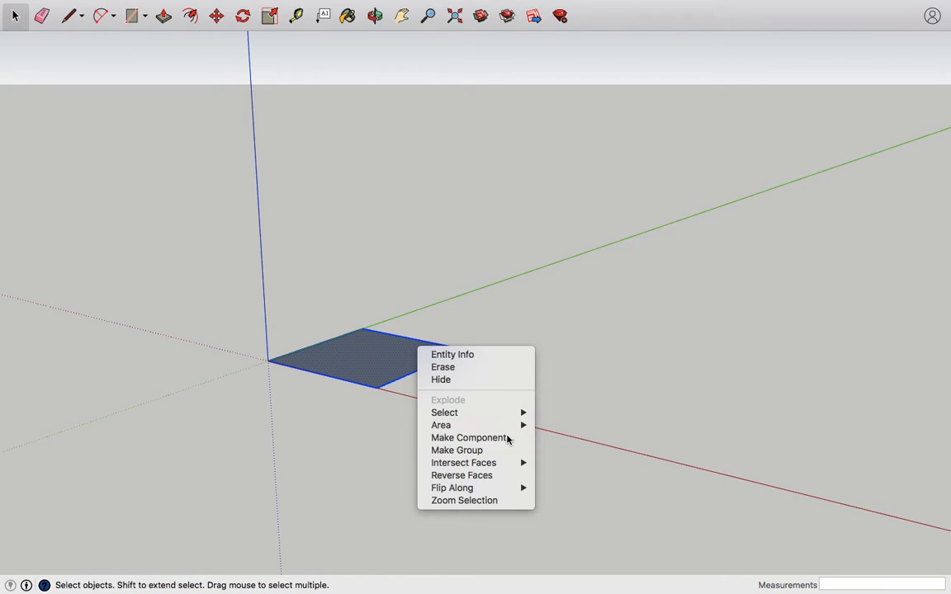
left_click(469, 437)
type("Test Square")
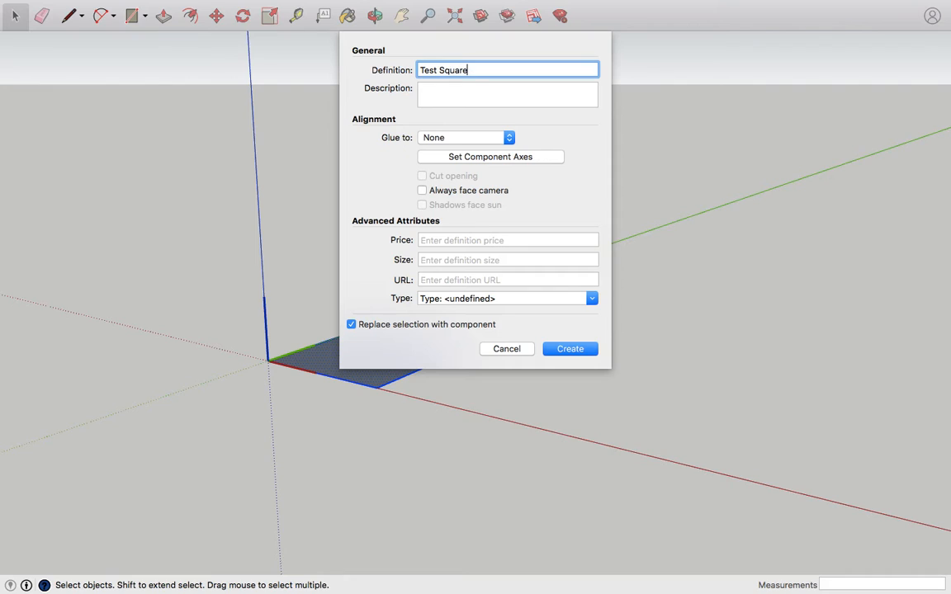
left_click(569, 349)
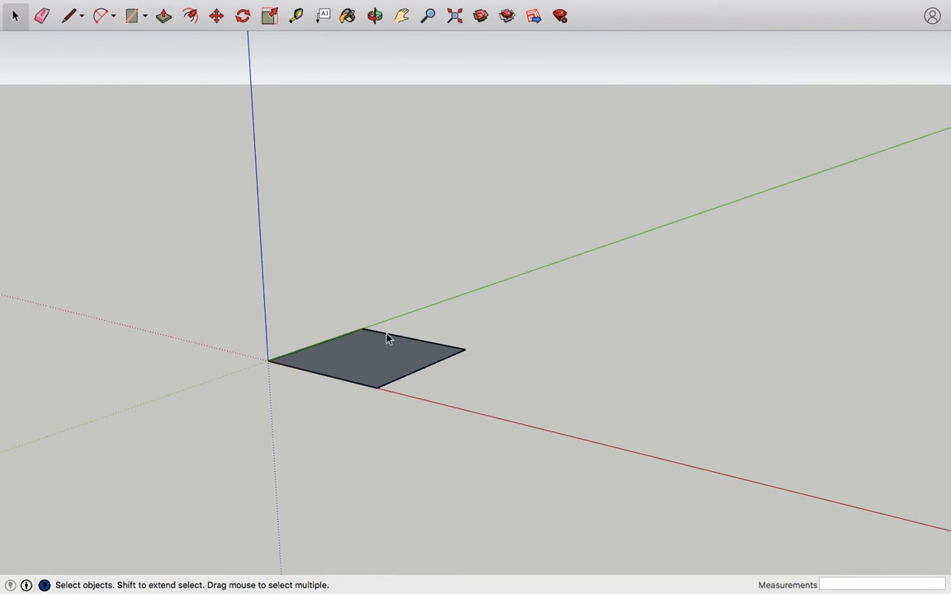
Step: Run the Make Ortho Views extension on the selected Test Square component
left_click(162, 17)
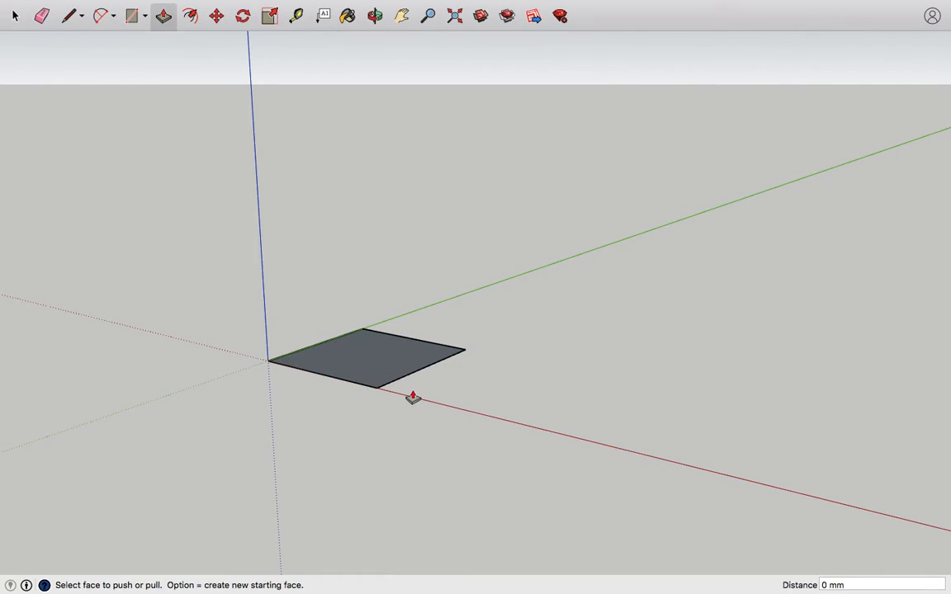
left_click(363, 6)
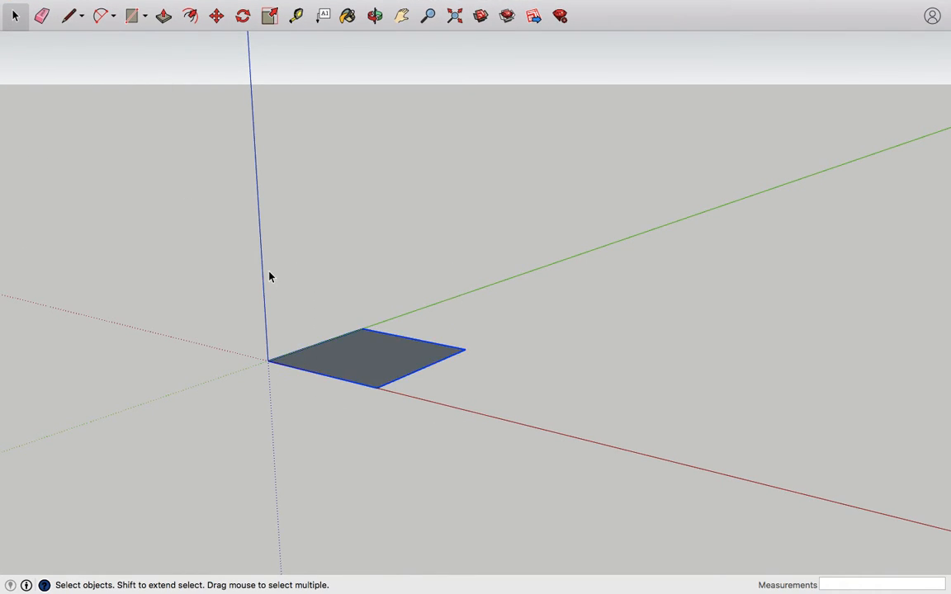
left_click(365, 6)
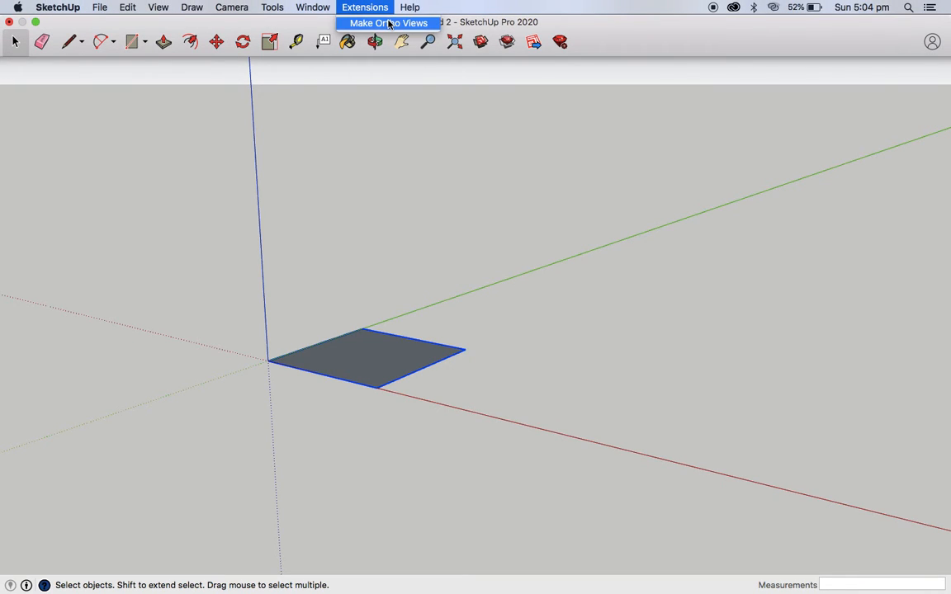
mouse_move(393, 25)
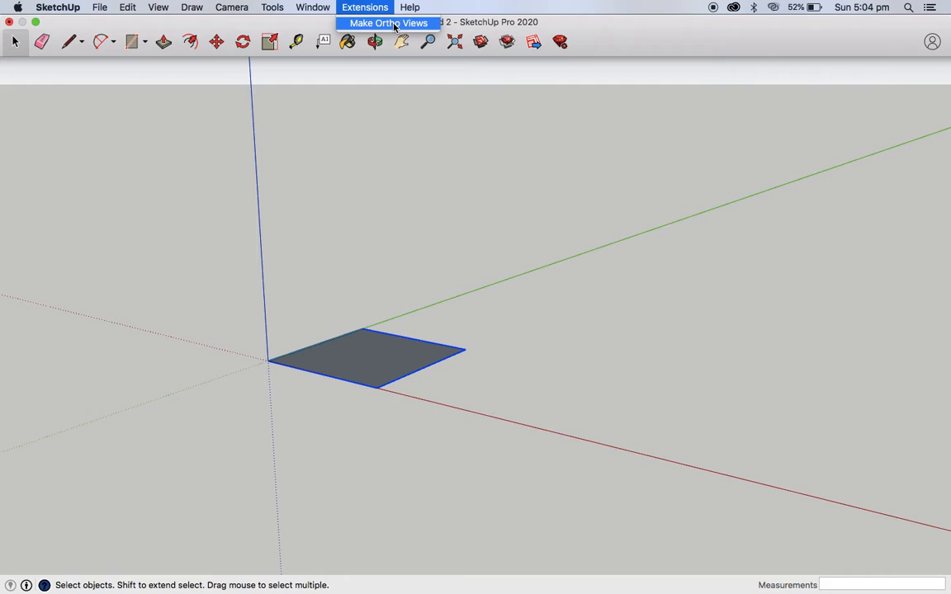
mouse_move(393, 76)
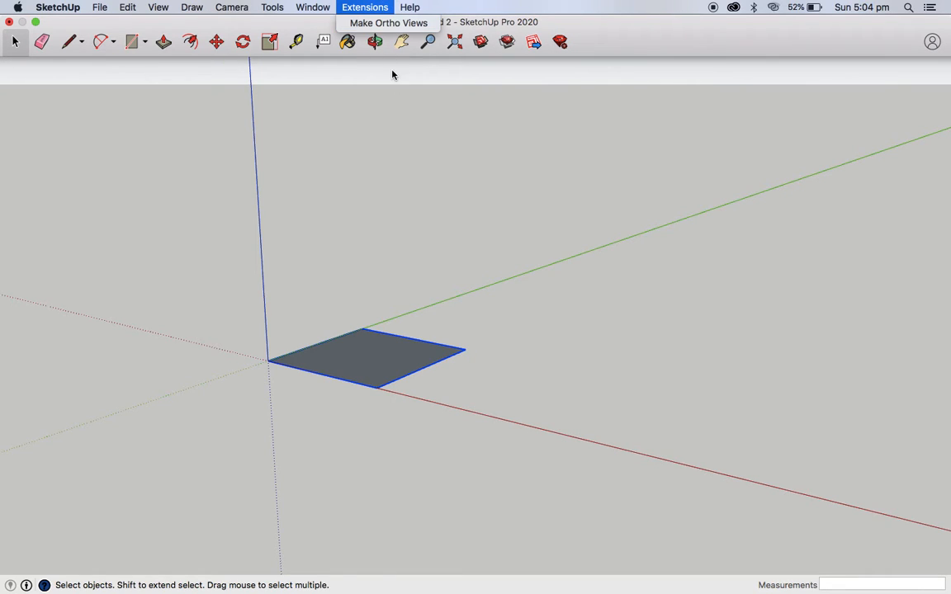
mouse_move(388, 23)
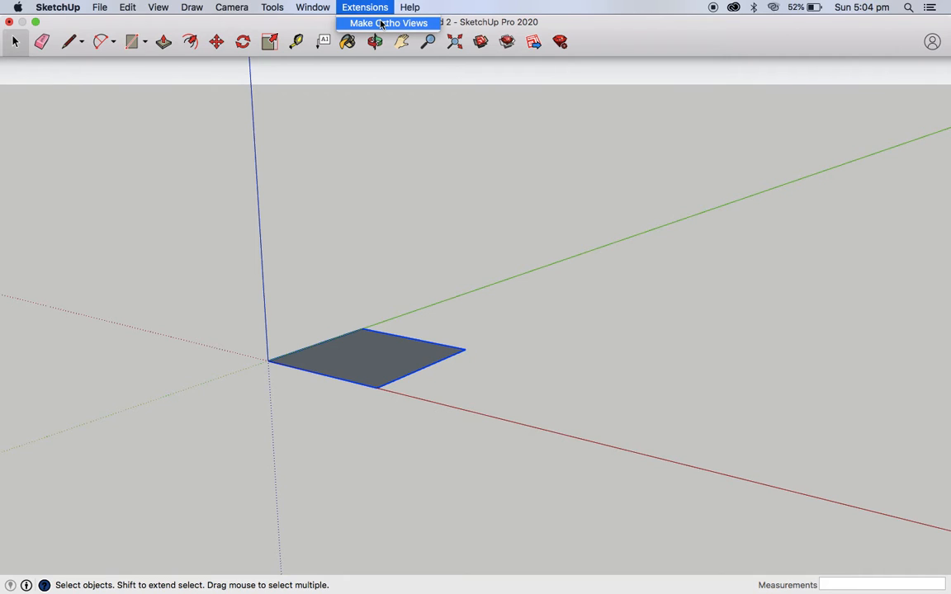
left_click(365, 6)
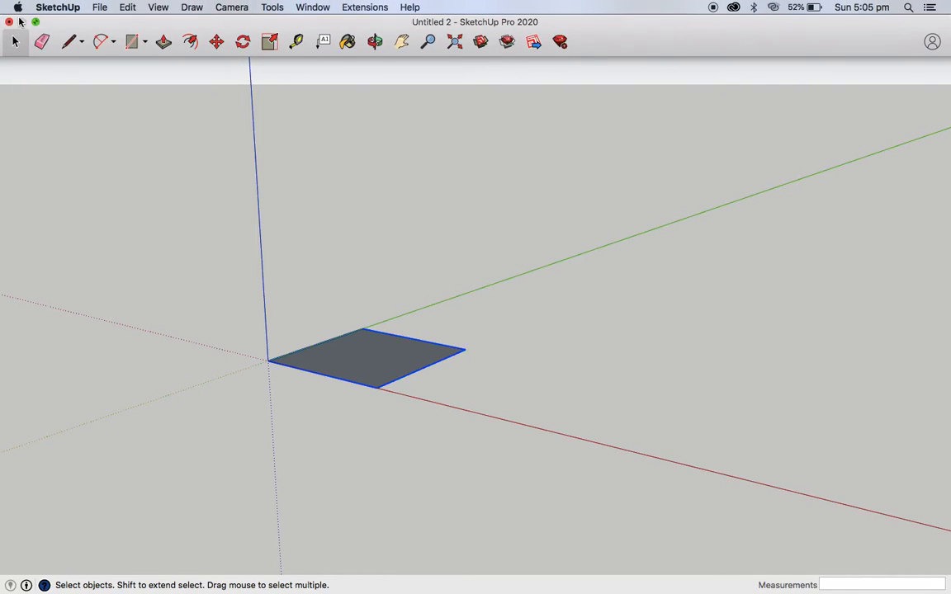
mouse_move(25, 21)
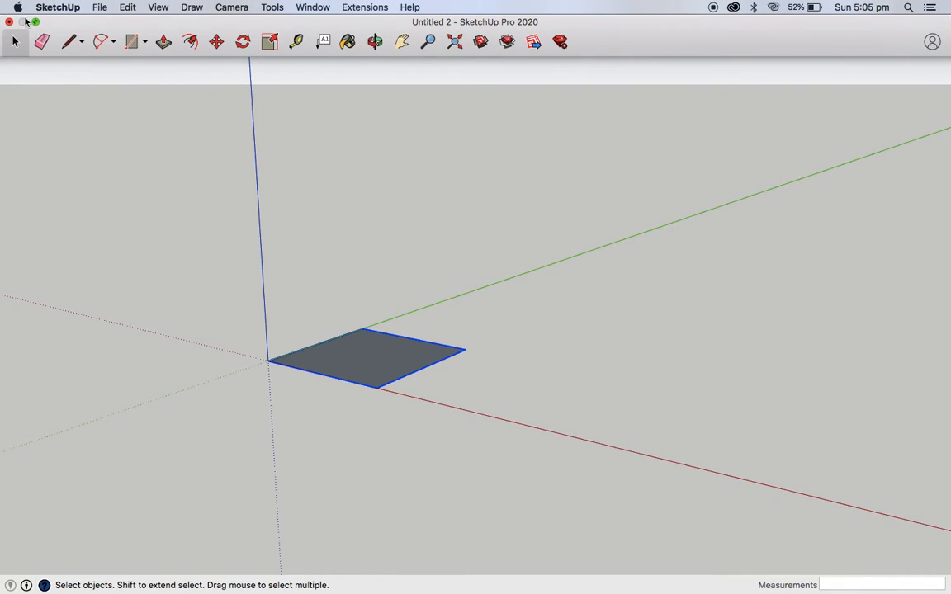
left_click(10, 23)
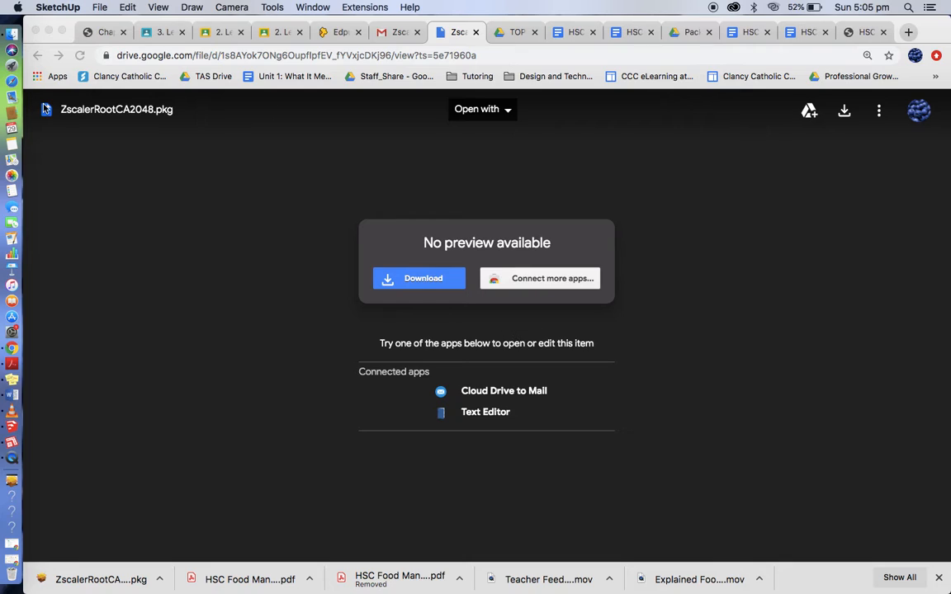
mouse_move(188, 123)
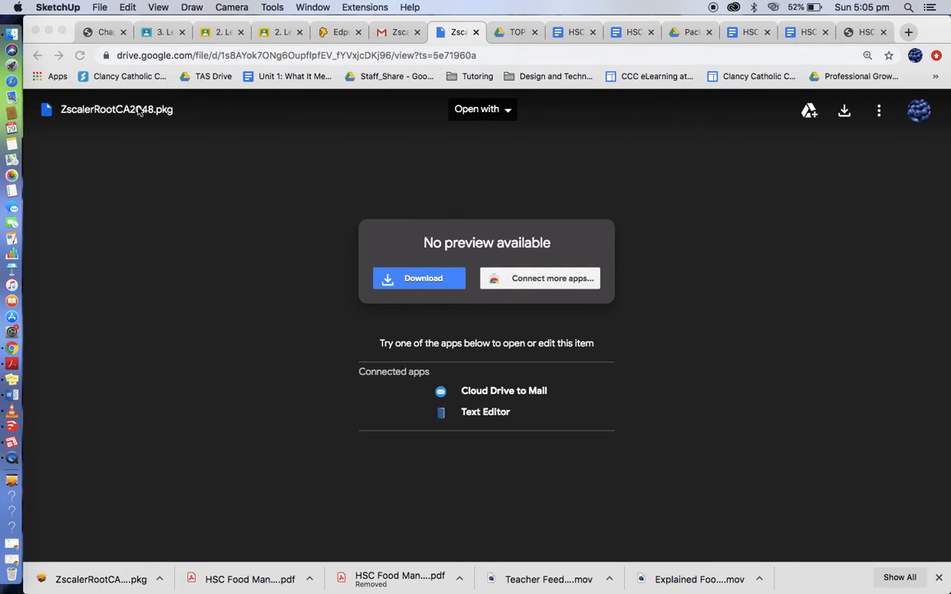
mouse_move(476, 268)
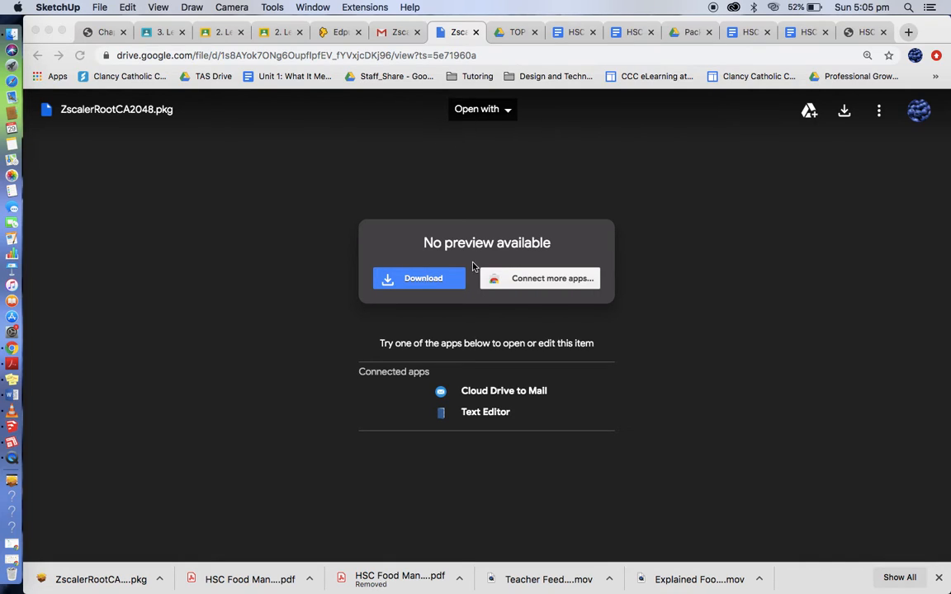
mouse_move(405, 230)
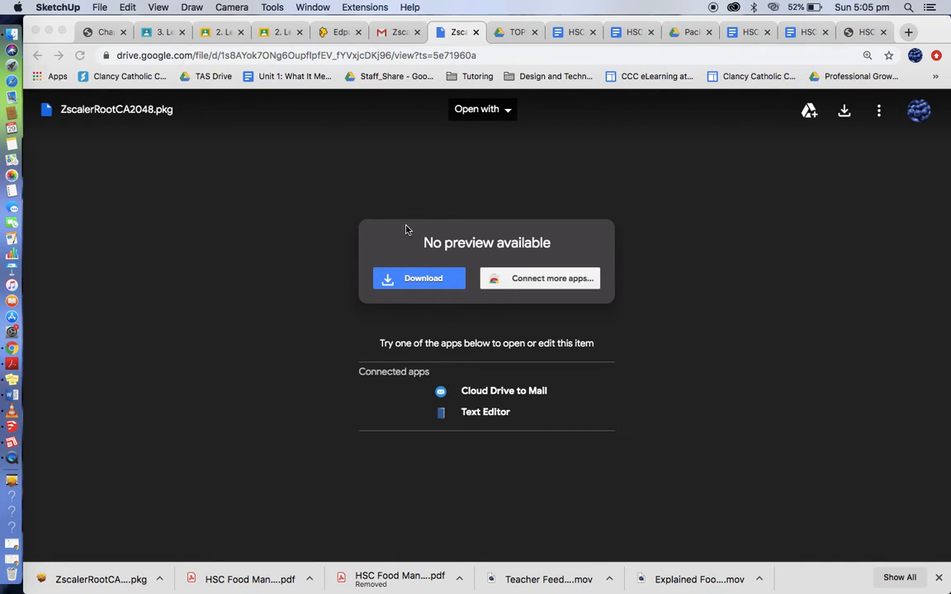
mouse_move(416, 277)
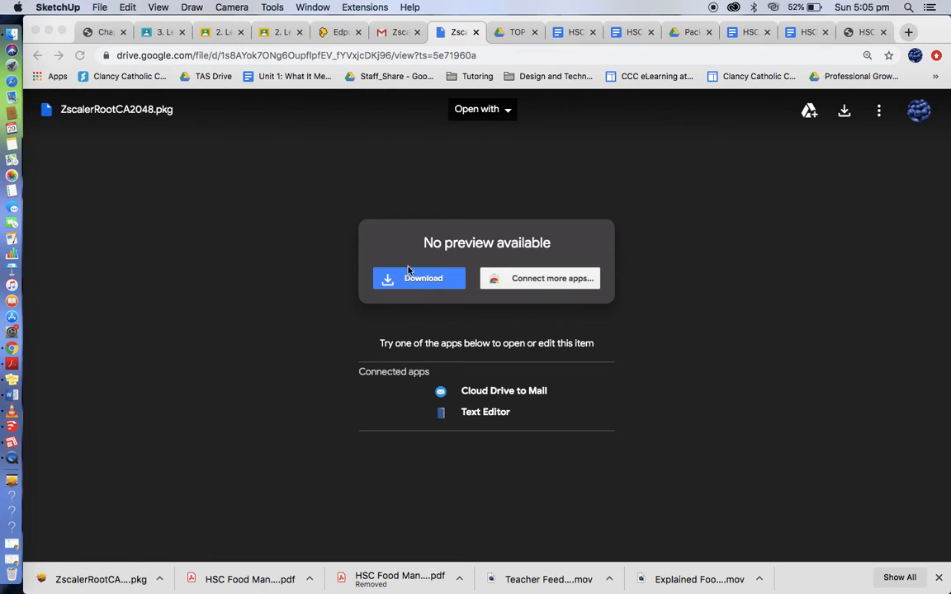
mouse_move(97, 586)
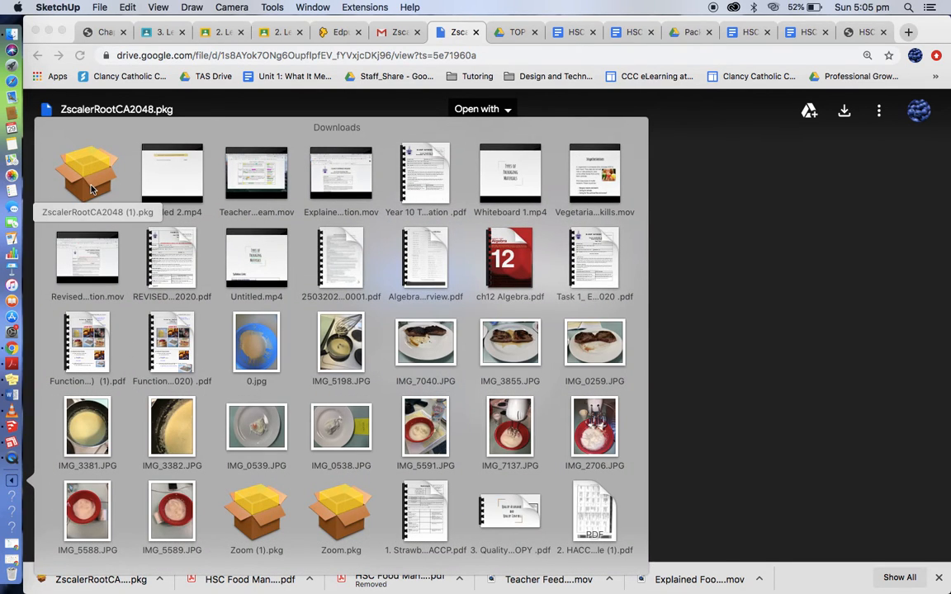
mouse_move(99, 175)
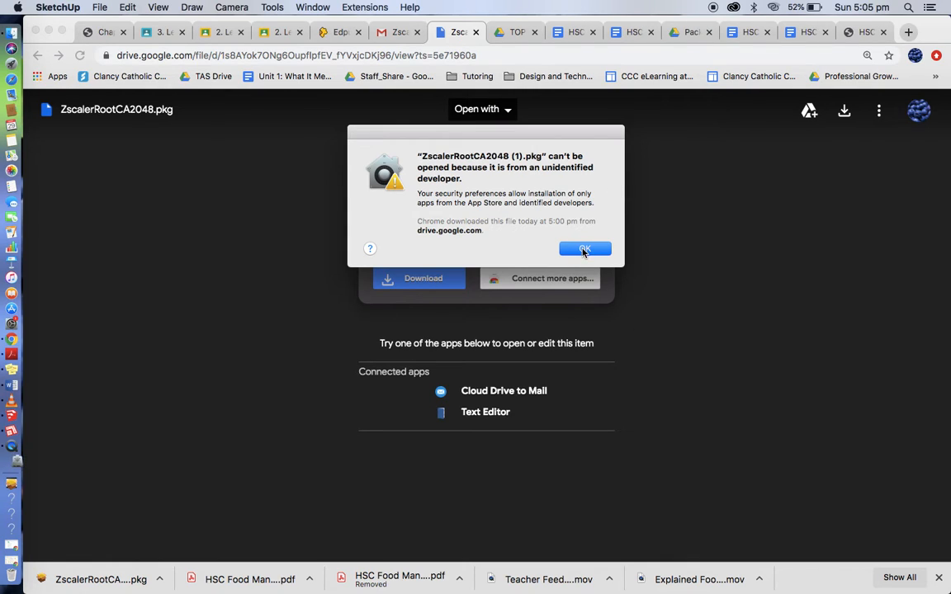
Step: Allow the blocked Zscaler package to open anyway from Security & Privacy settings
left_click(584, 249)
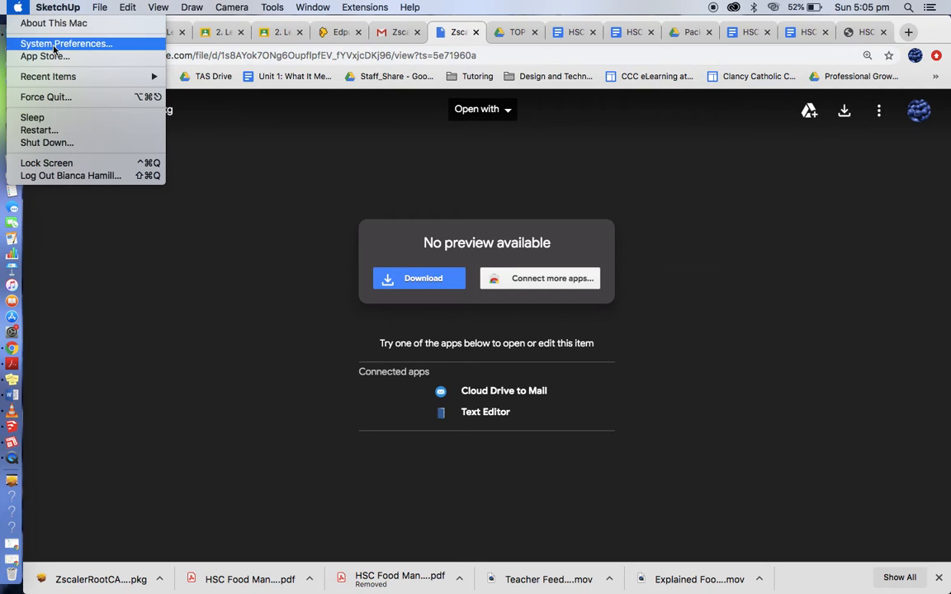
left_click(66, 43)
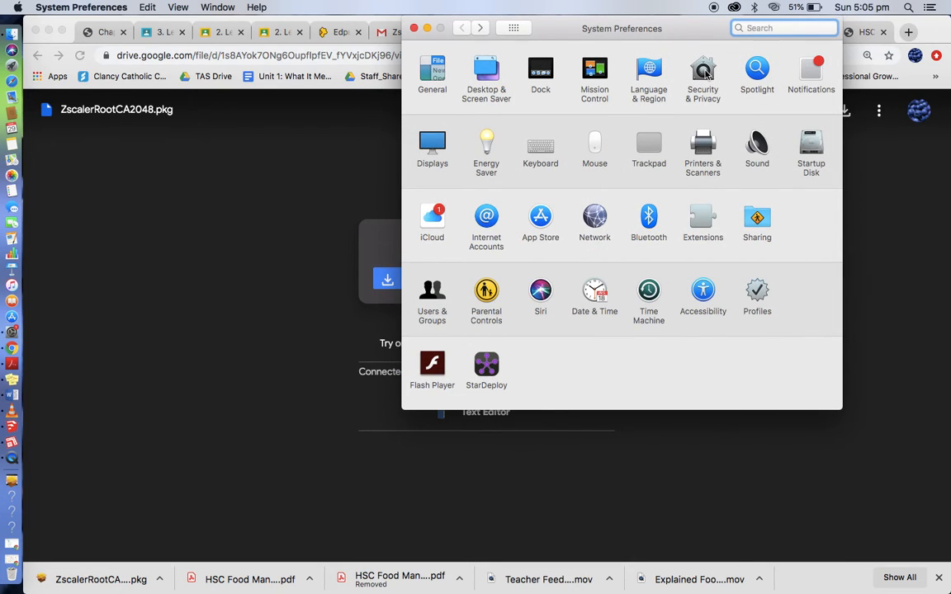
left_click(703, 74)
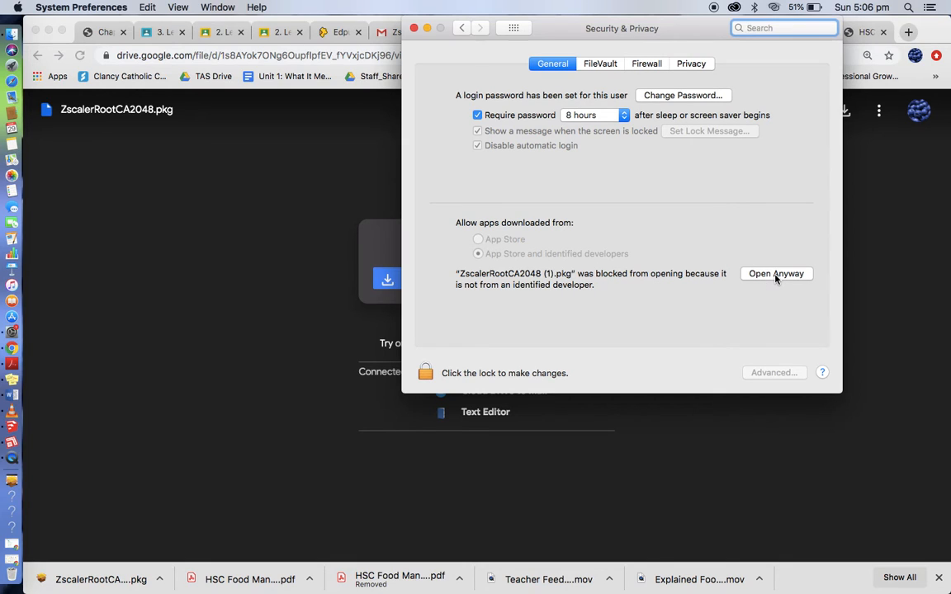
left_click(776, 274)
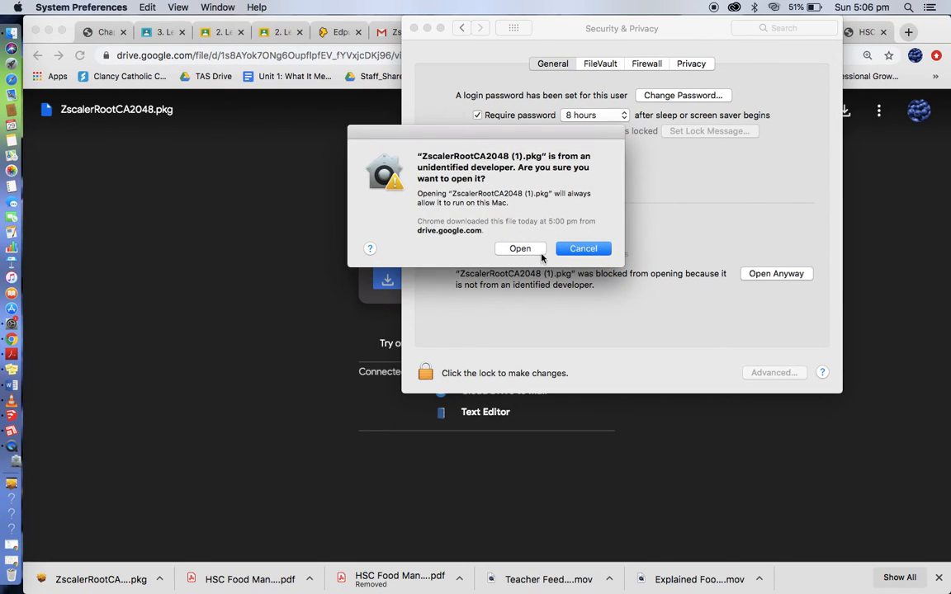
left_click(520, 248)
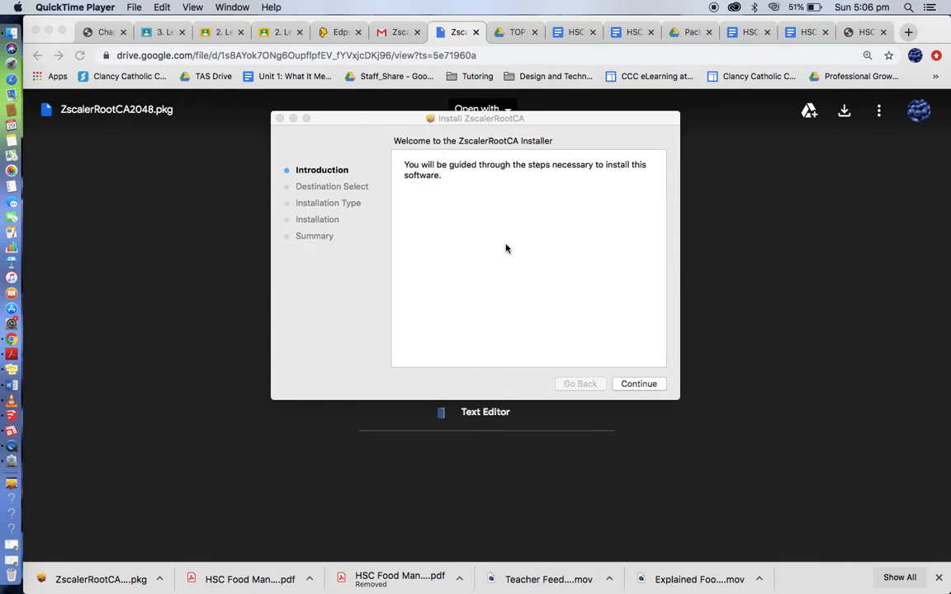
mouse_move(360, 330)
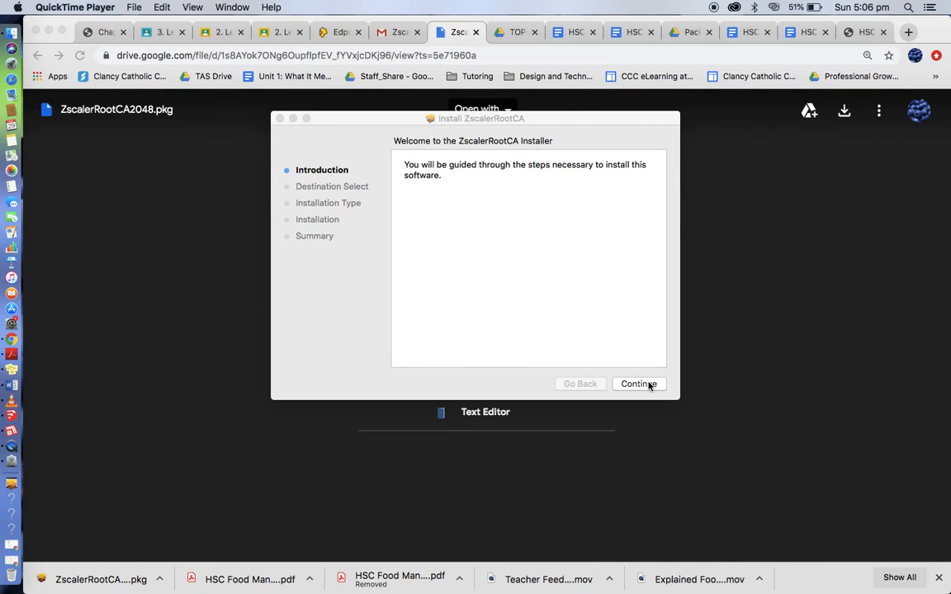
Step: Install ZscalerRootCA on Macintosh HD with the account password and close the installer
left_click(638, 383)
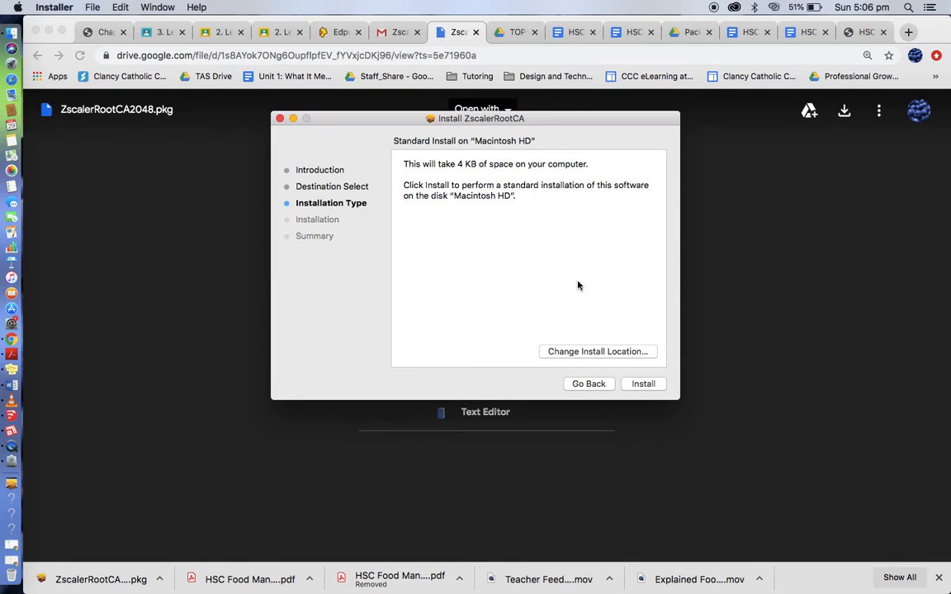
left_click(644, 383)
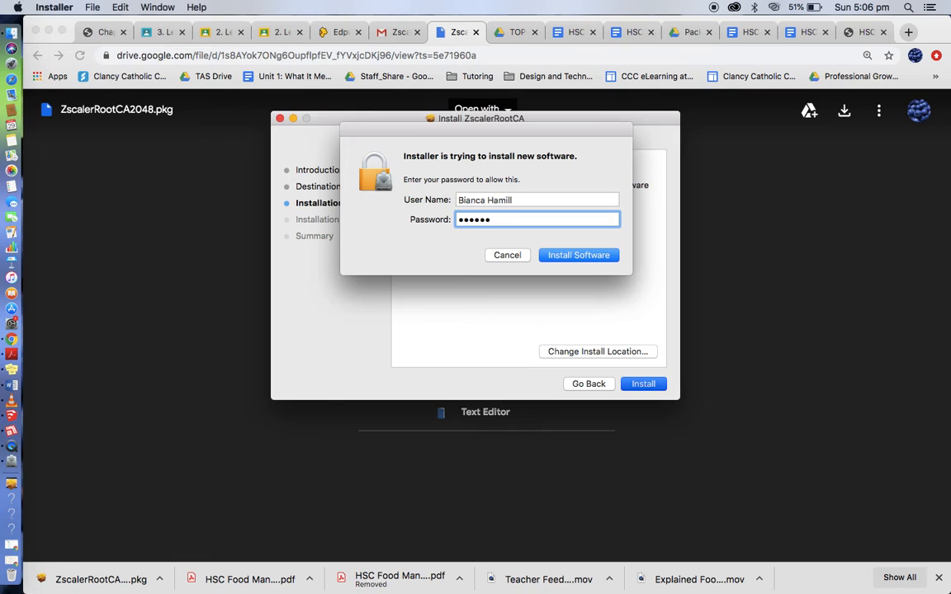
left_click(578, 255)
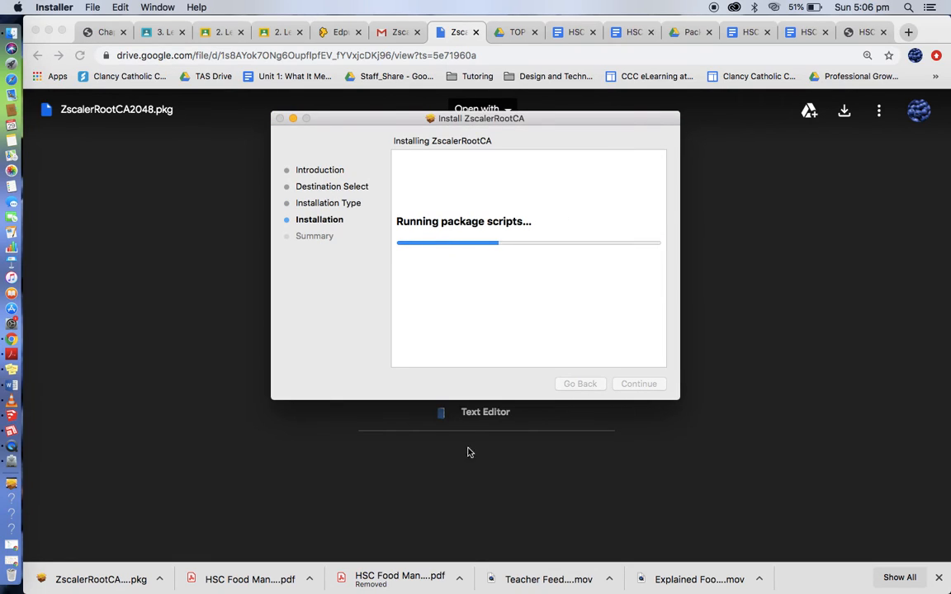
mouse_move(668, 100)
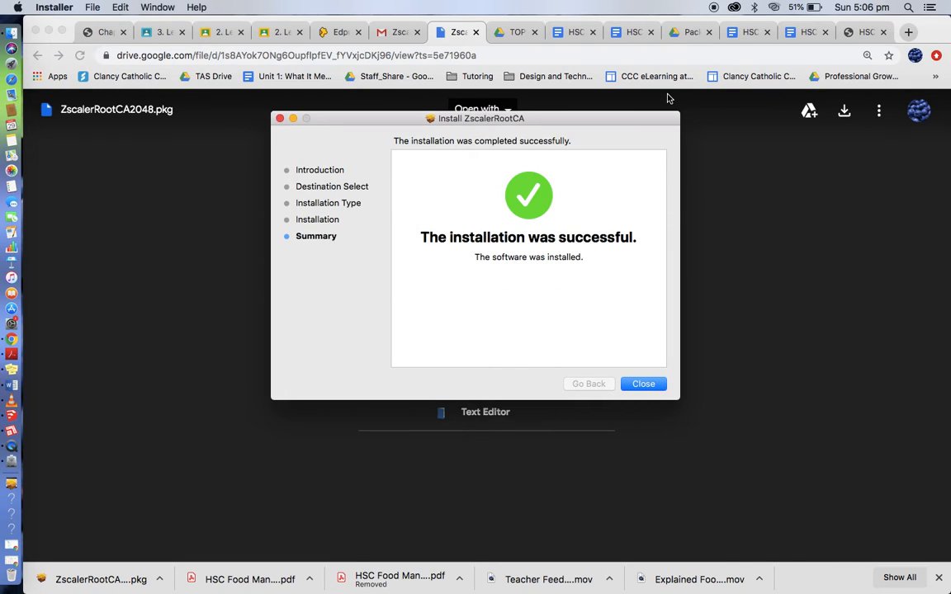
mouse_move(644, 383)
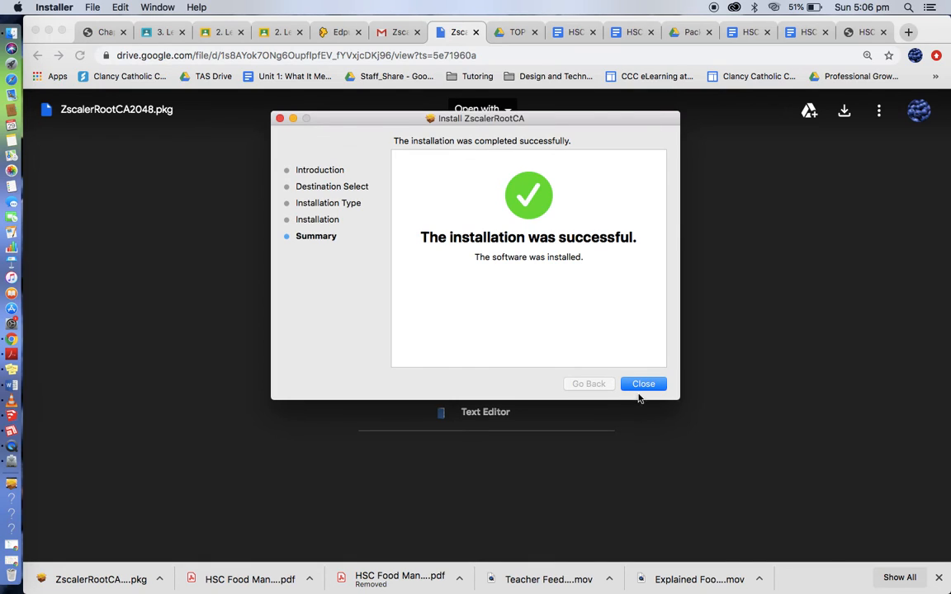
left_click(644, 383)
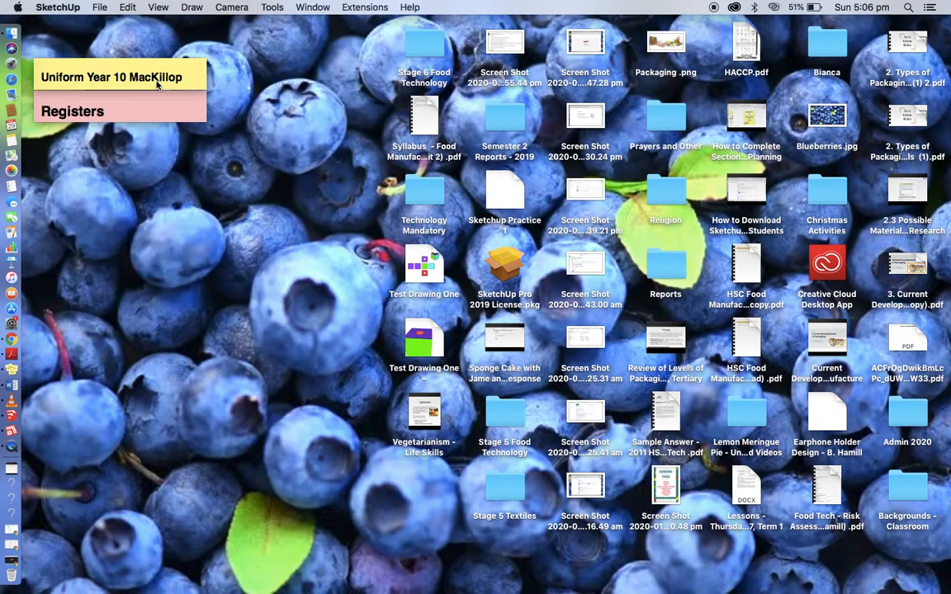
mouse_move(96, 26)
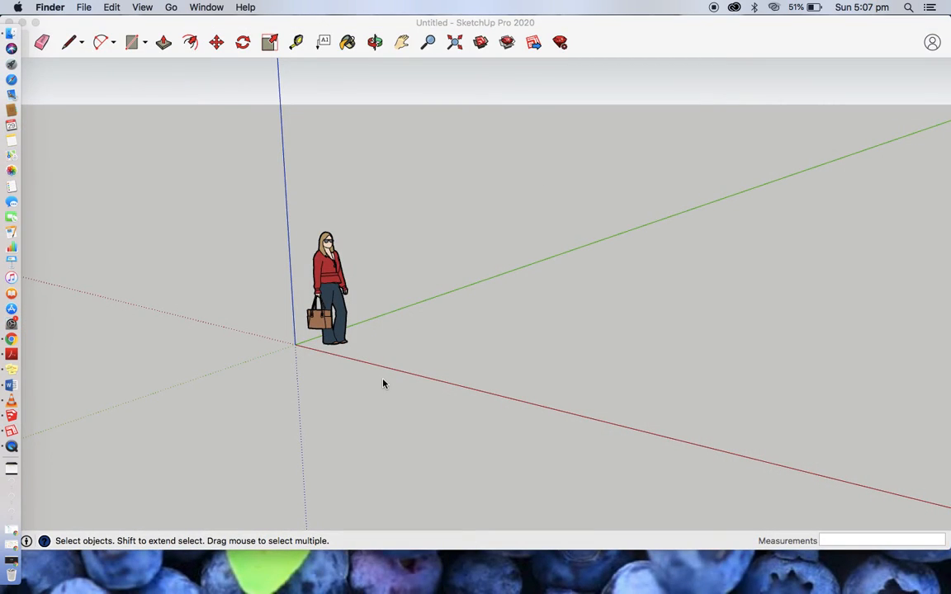
Step: Remove the default person figure and draw a flat square on the ground
left_click(324, 287)
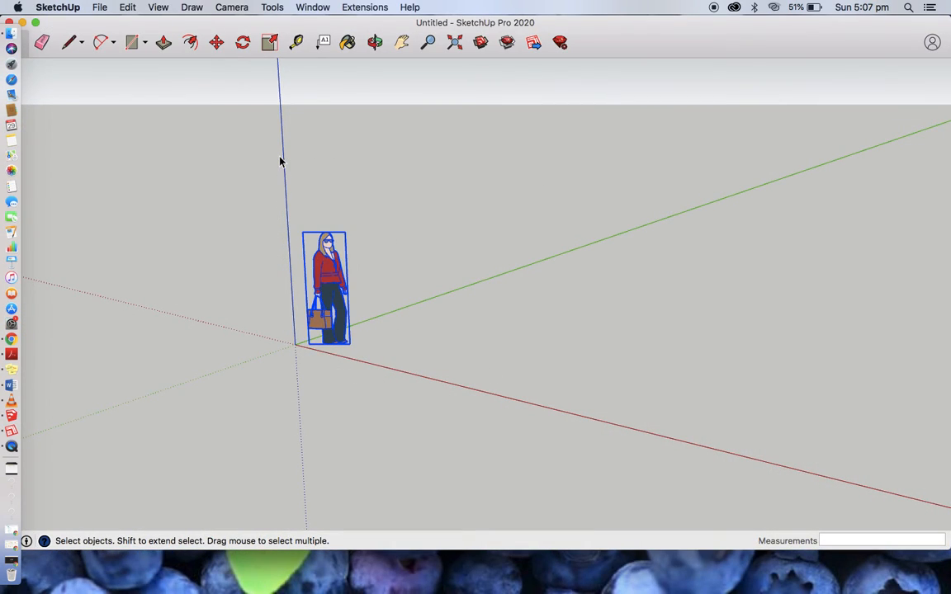
left_click(142, 43)
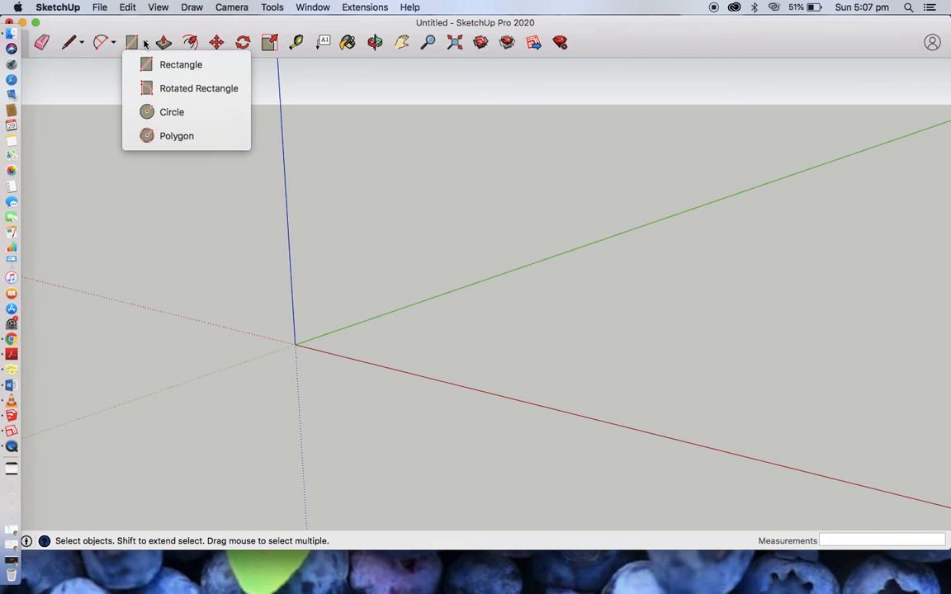
left_click(180, 64)
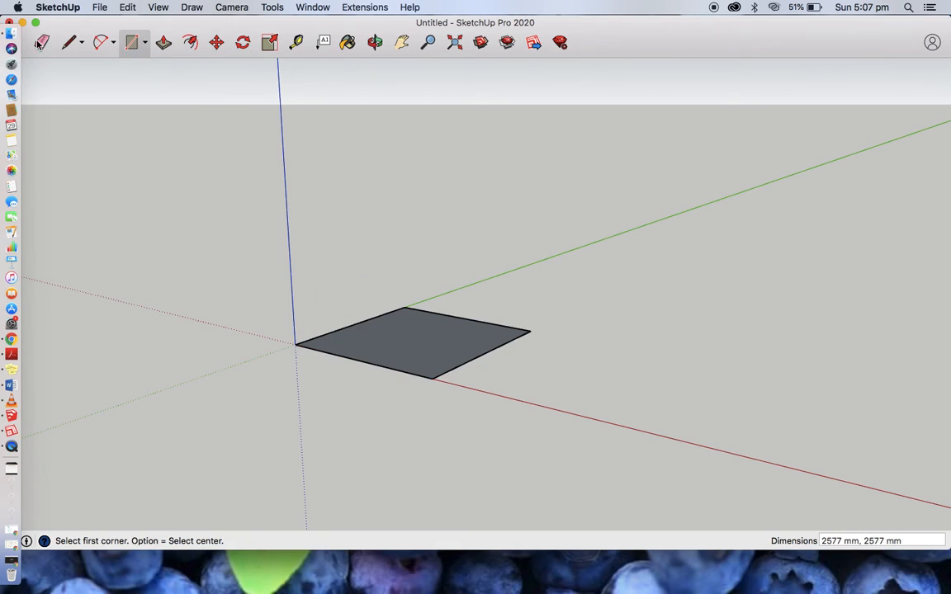
left_click(13, 33)
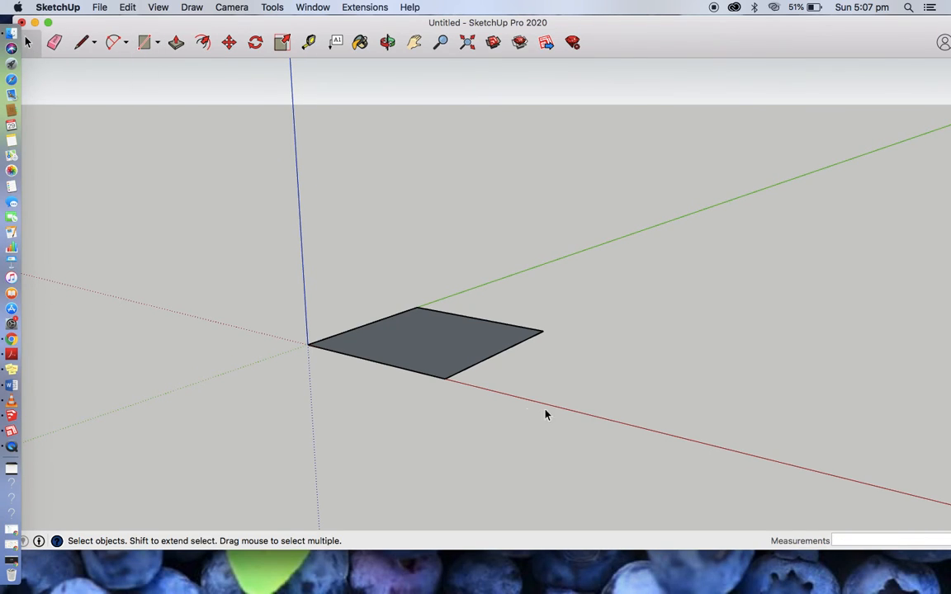
Step: Make the square a component with the definition name 'Test Square'
left_click(429, 324)
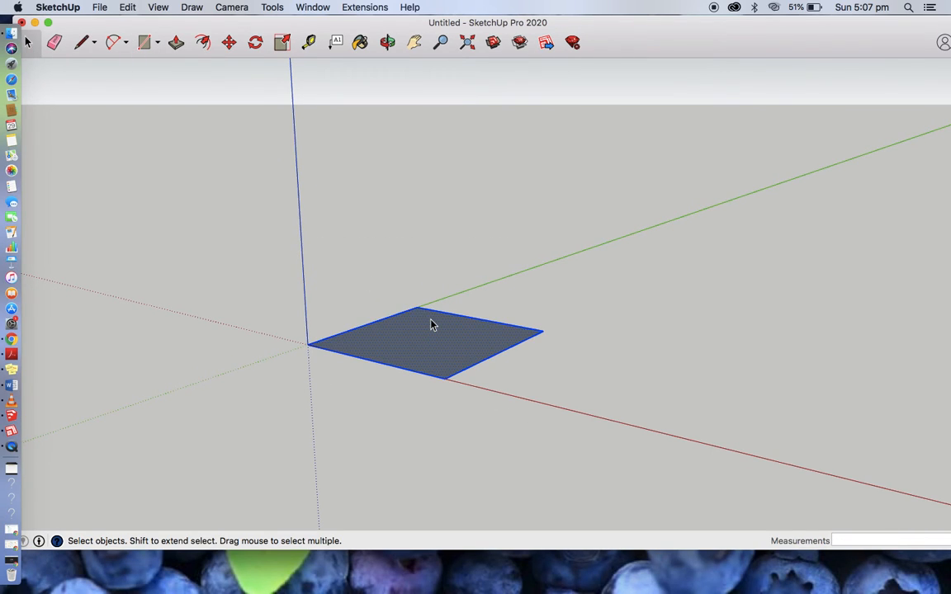
right_click(429, 333)
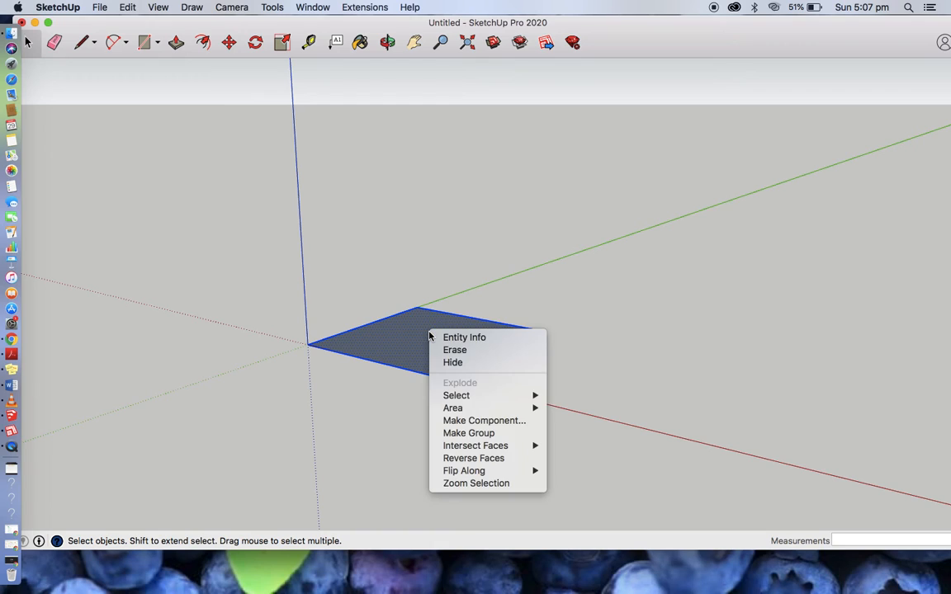
left_click(484, 421)
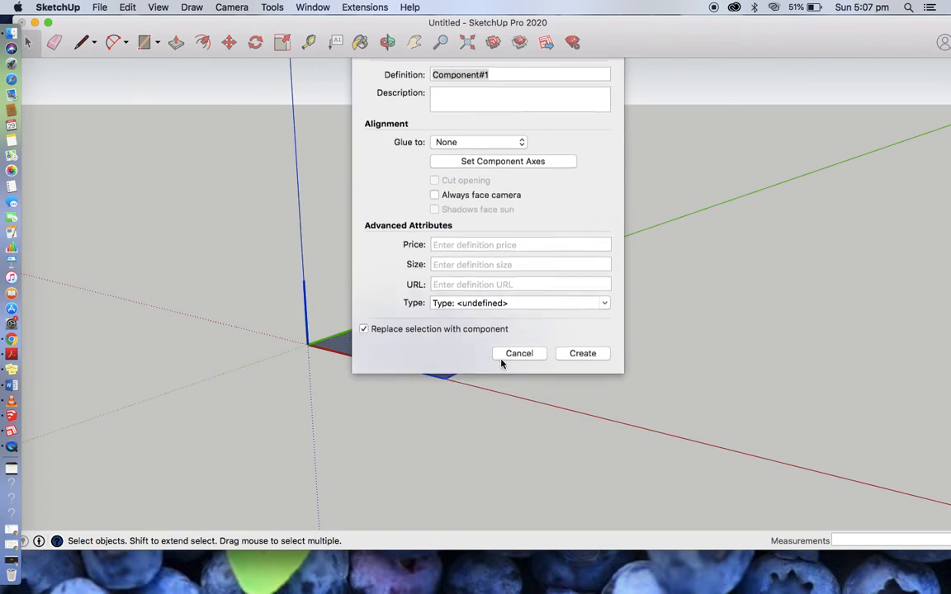
type("Ts")
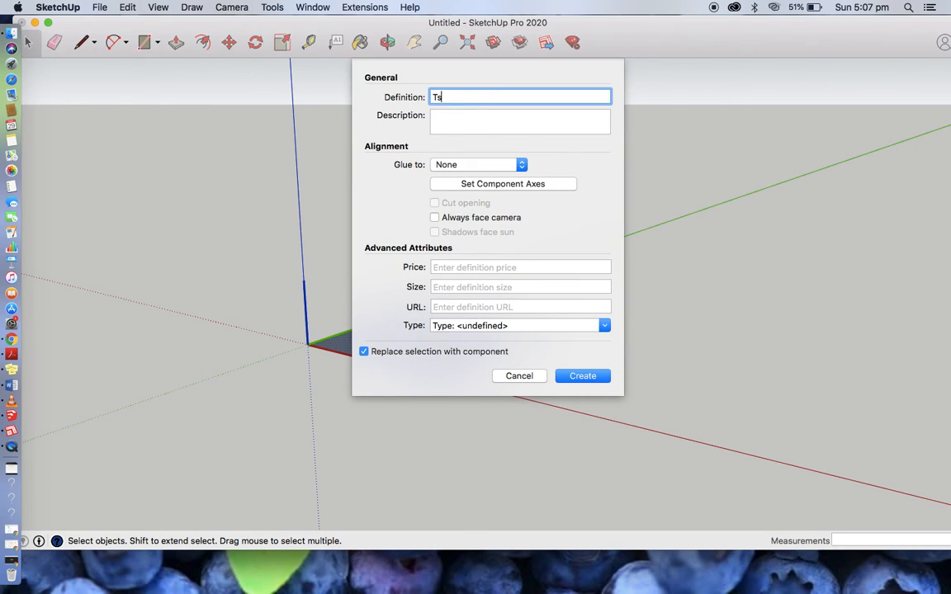
type("est Square")
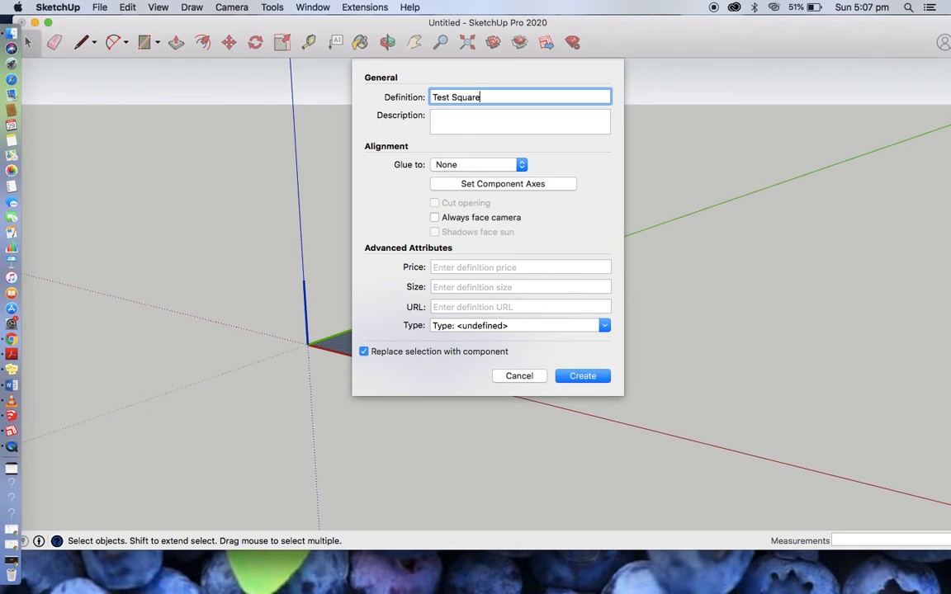
left_click(583, 376)
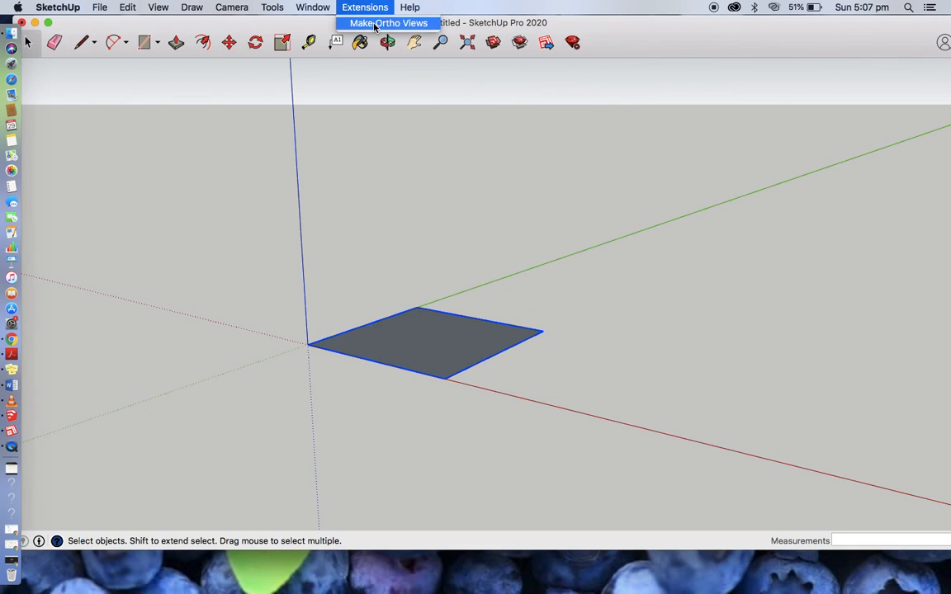
Step: Run Make Ortho Views on the Test Square component to produce top, front and iso views
left_click(388, 23)
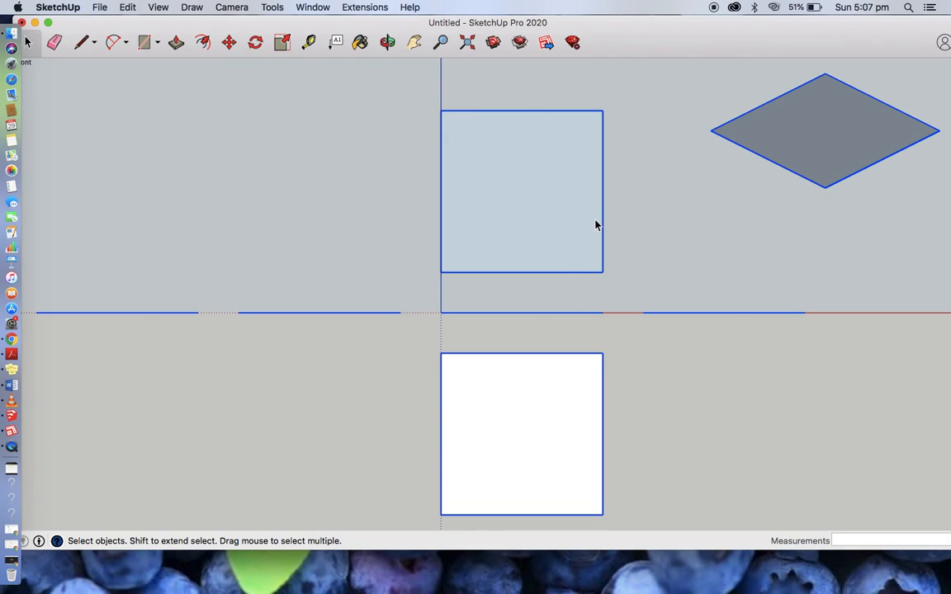
mouse_move(475, 389)
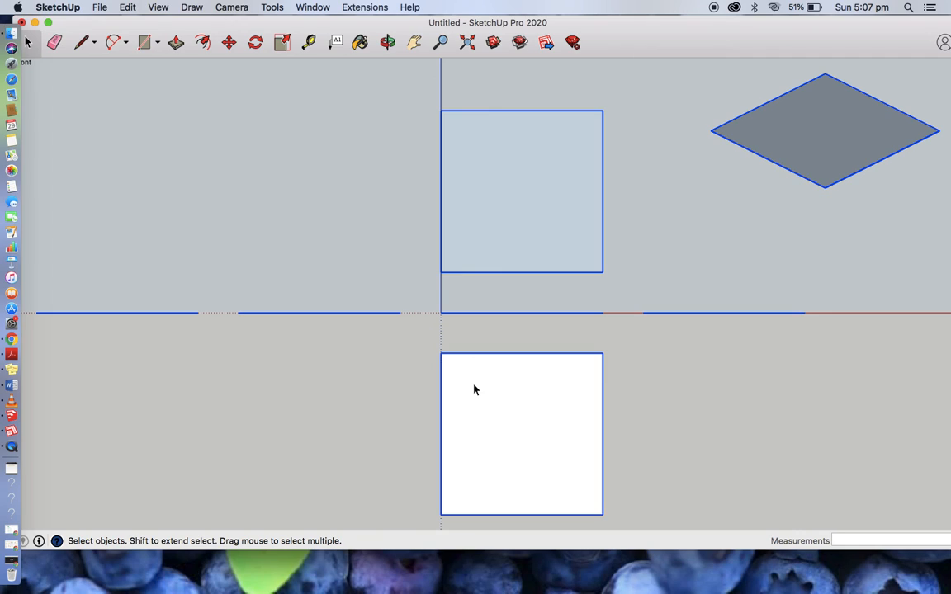
mouse_move(476, 314)
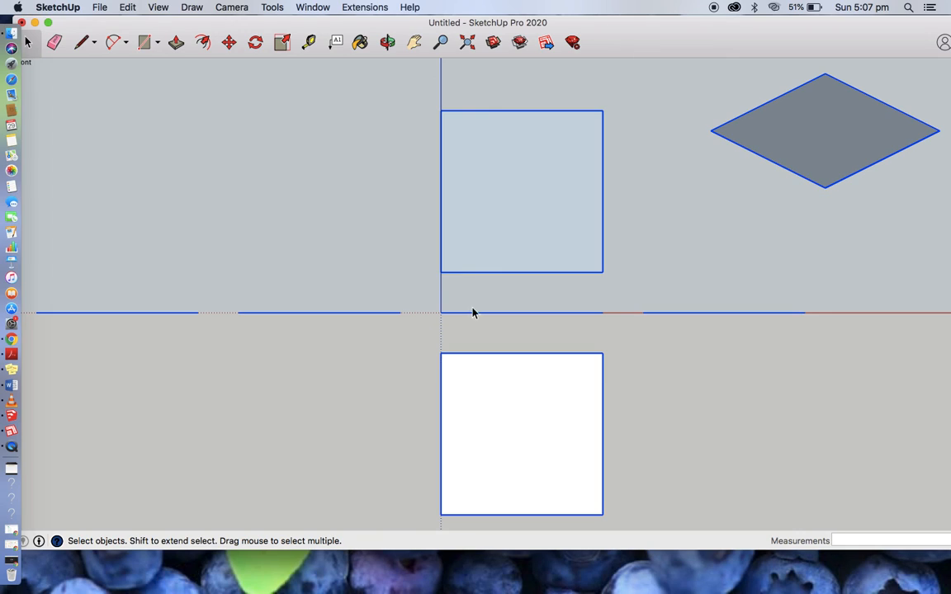